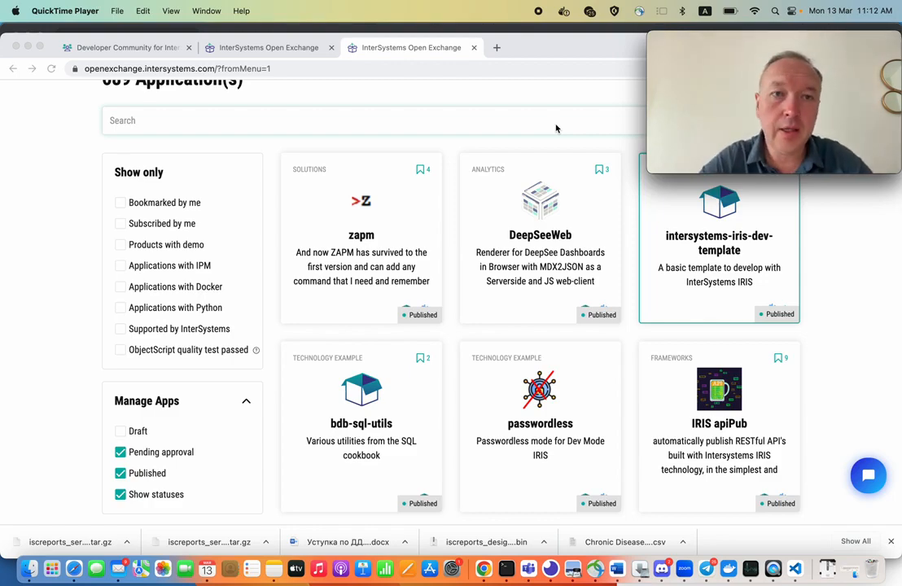
Filter the Open Exchange applications list with the search term "git".
scroll(up, 3)
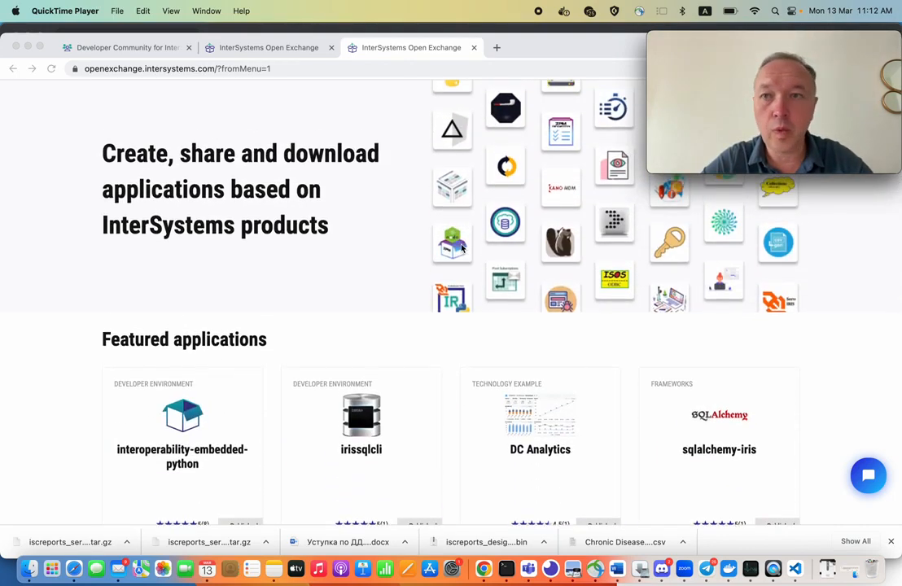
scroll(down, 3)
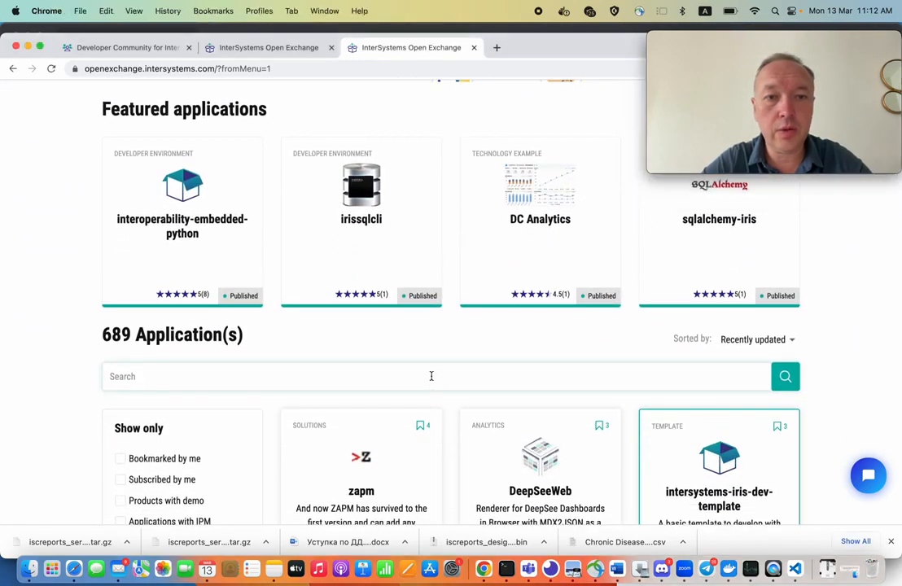
text(git)
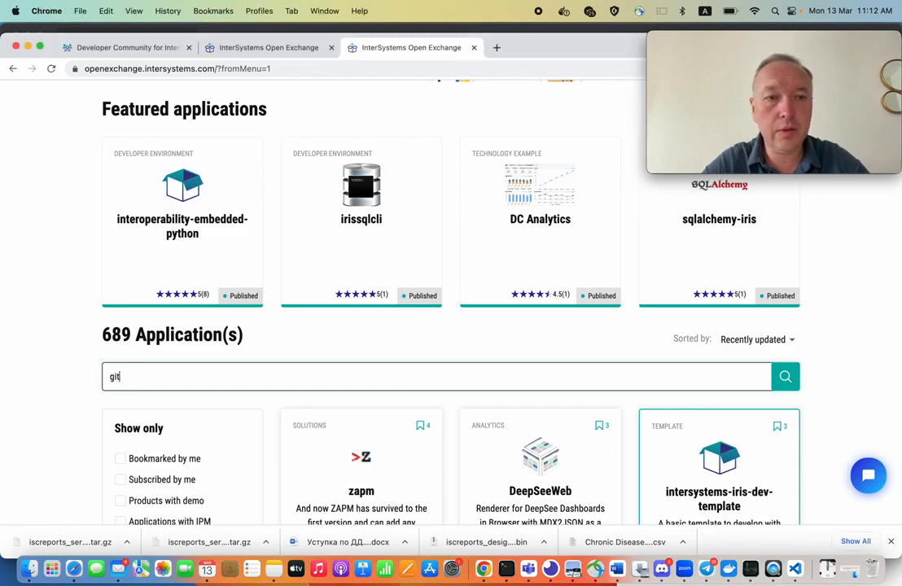
click(784, 376)
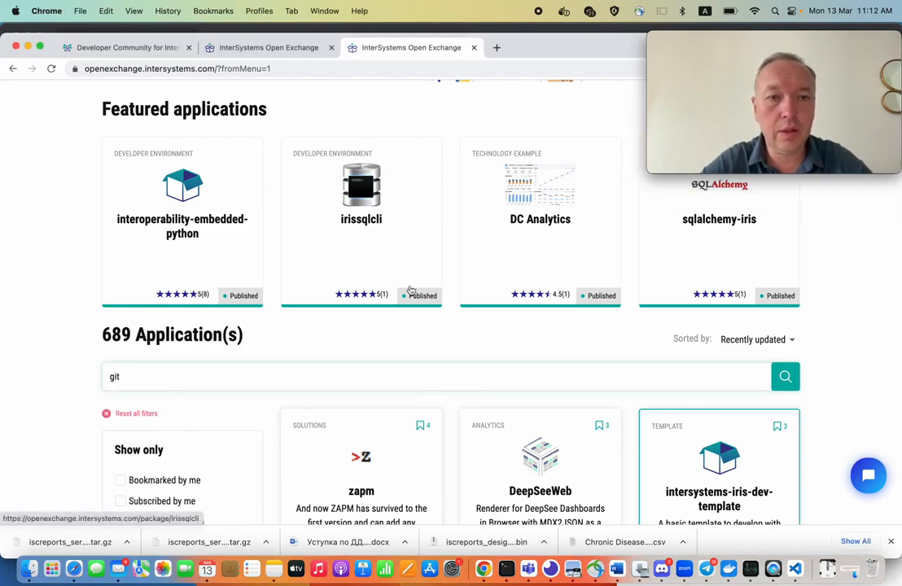
click(784, 376)
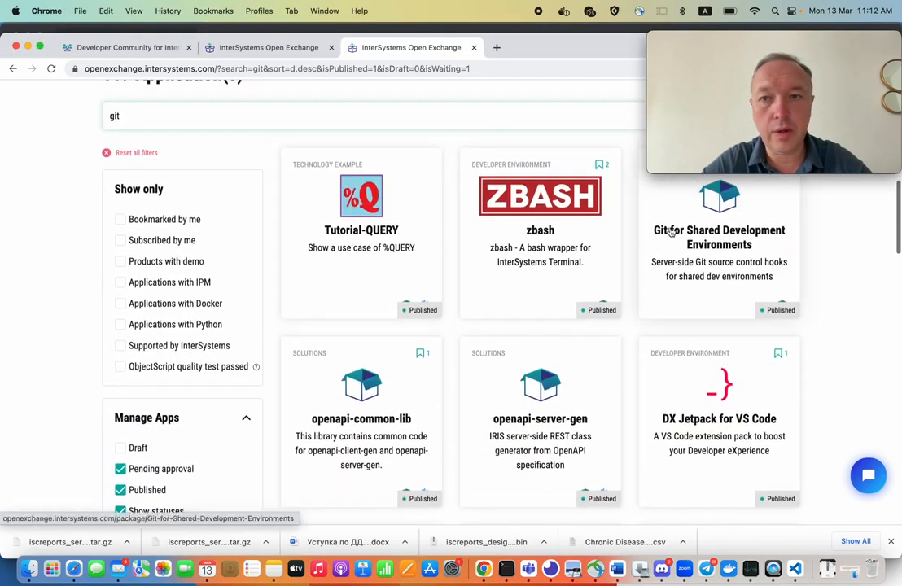
View the Git for Shared Development Environments package page from the search results.
click(718, 238)
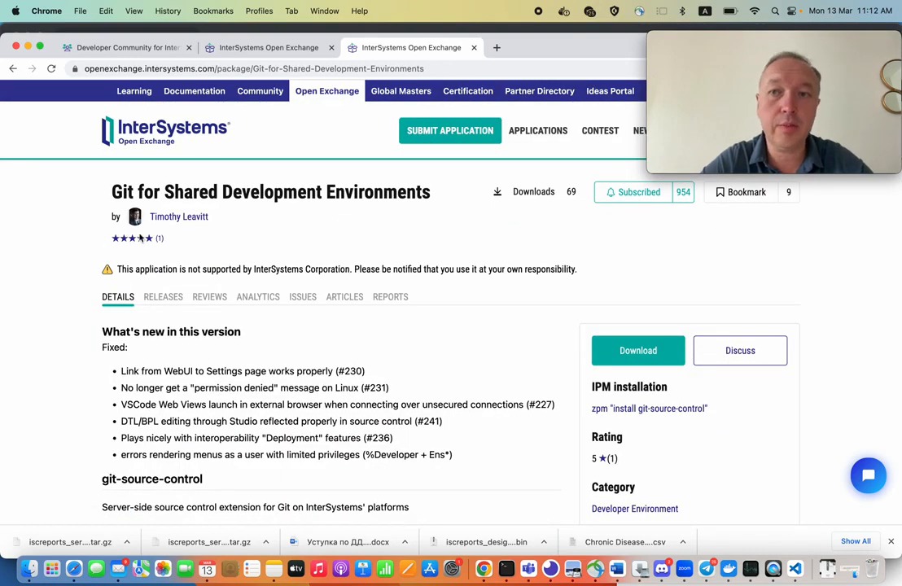
mouse_move(257, 237)
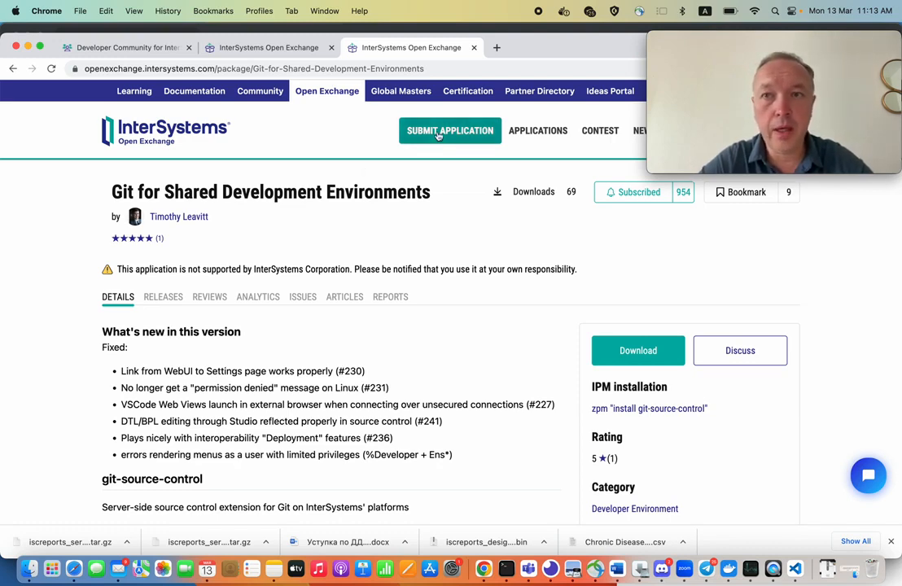
mouse_move(426, 227)
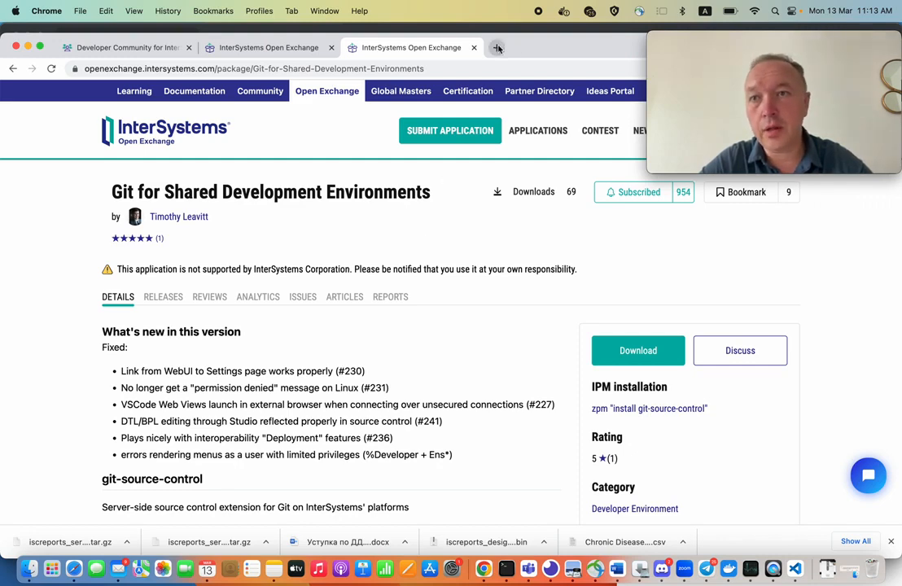
mouse_move(497, 45)
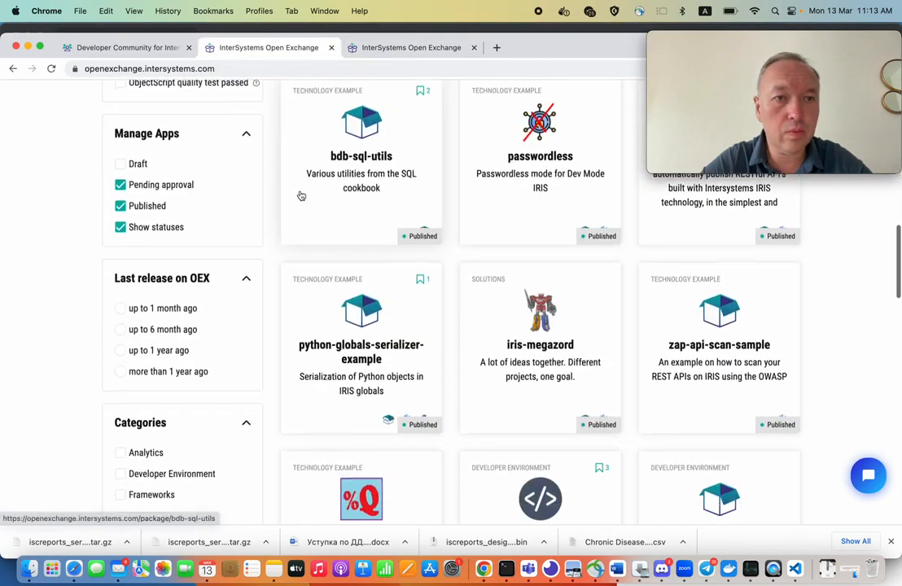
Locate iris-interoperability-template, go to its GitHub repository and show the 'Use this template' options.
scroll(down, 3)
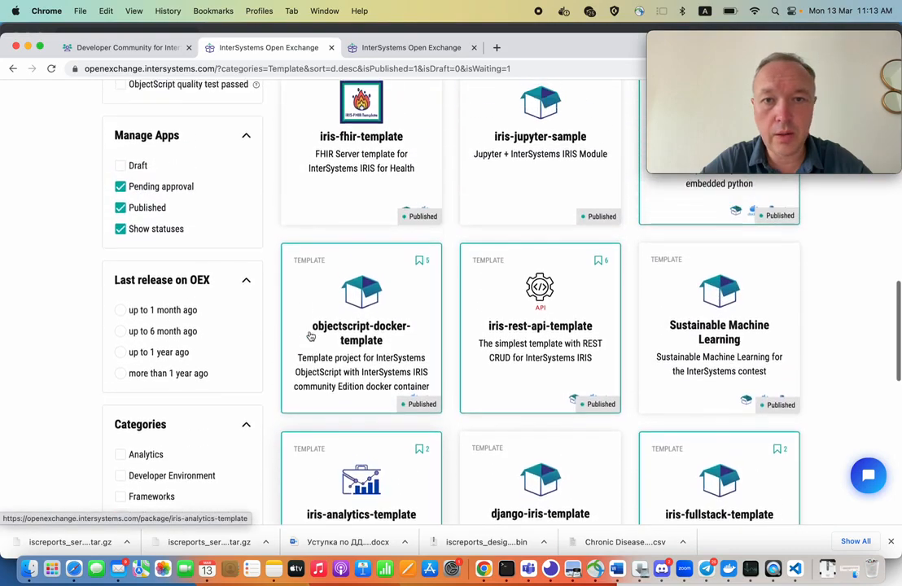
scroll(up, 3)
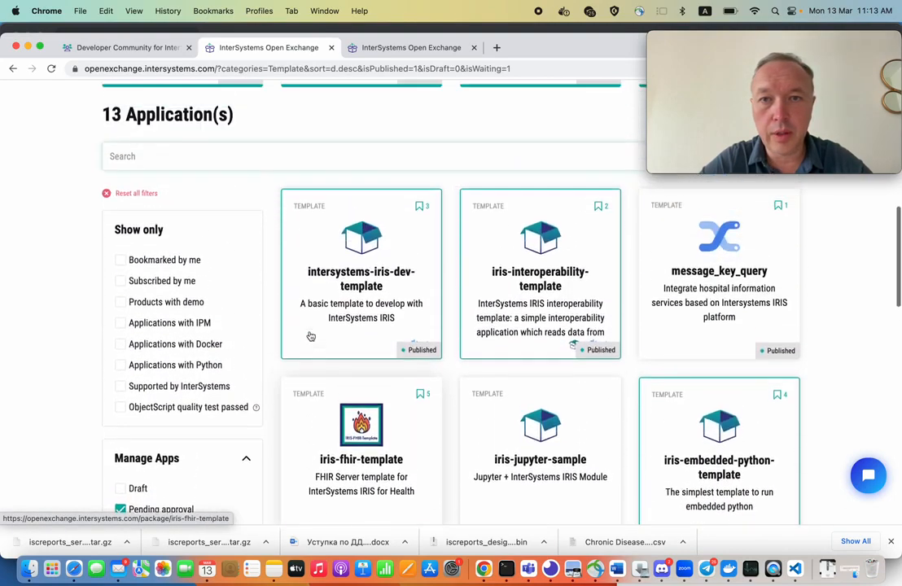
click(540, 278)
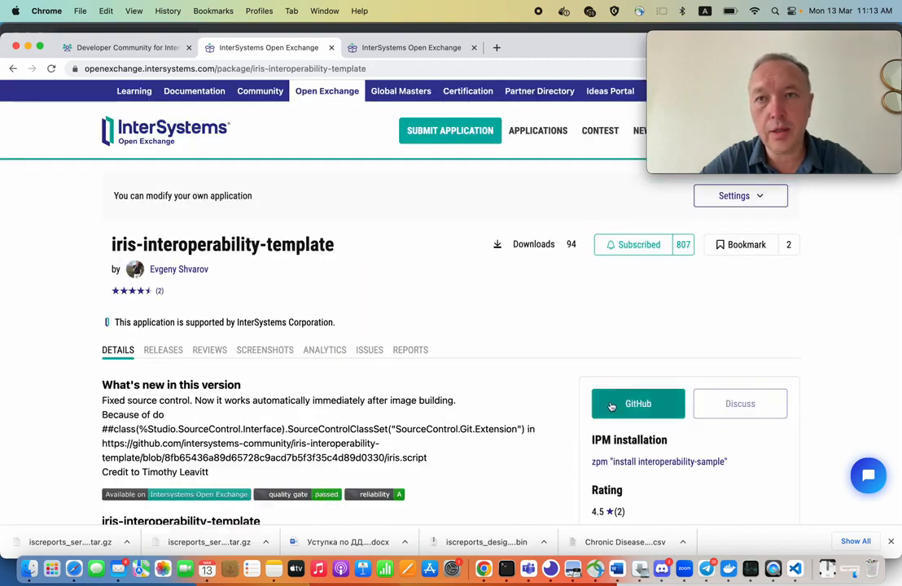
click(638, 404)
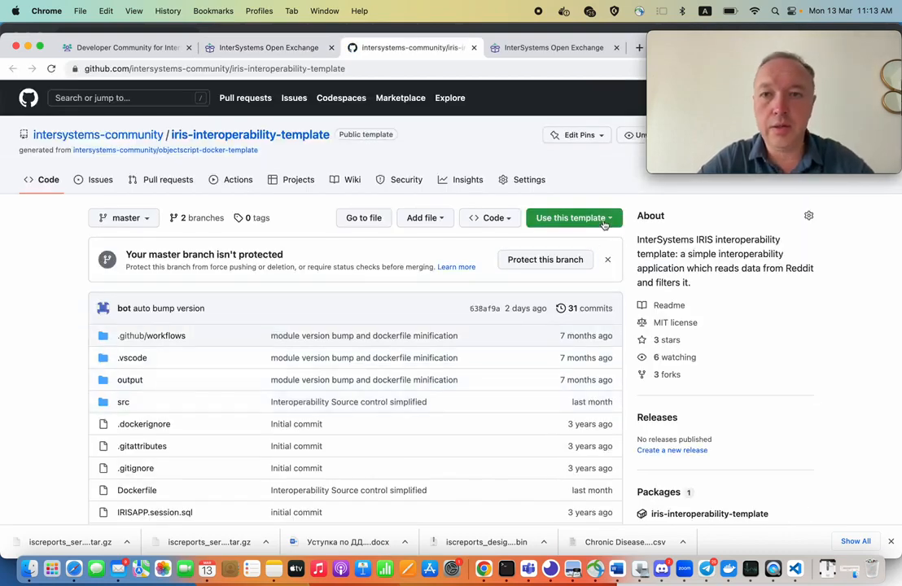
click(573, 218)
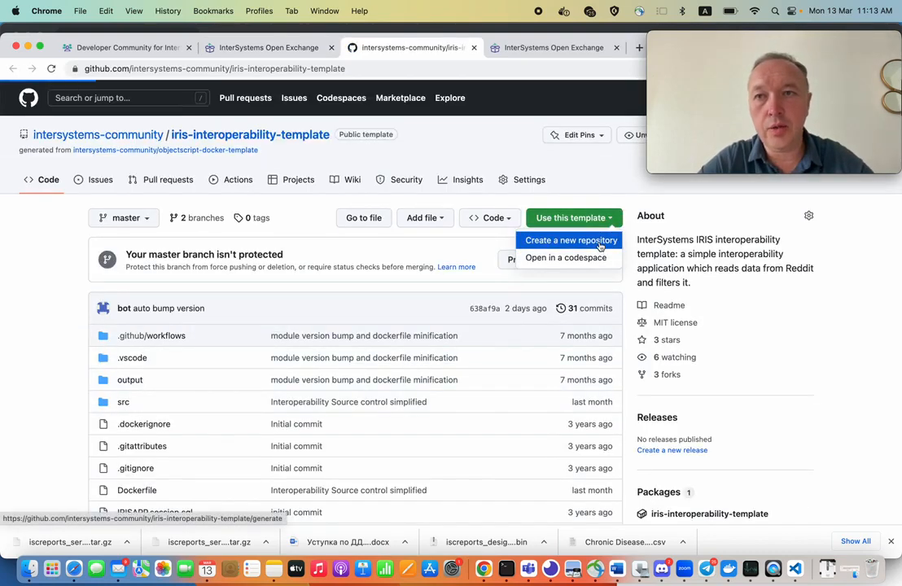
Create a new private repository named interoperability-sc-demo from the template.
click(569, 239)
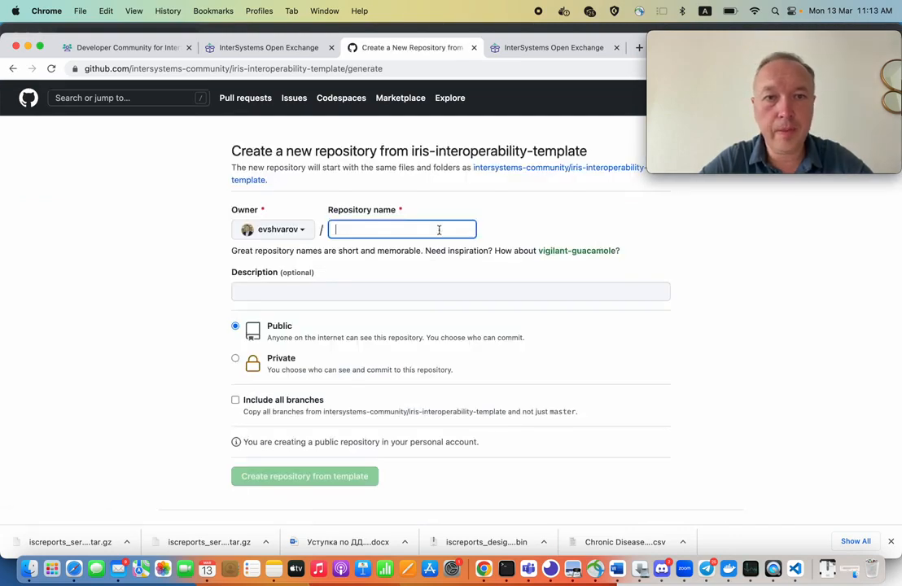
text(interoperability-sc-)
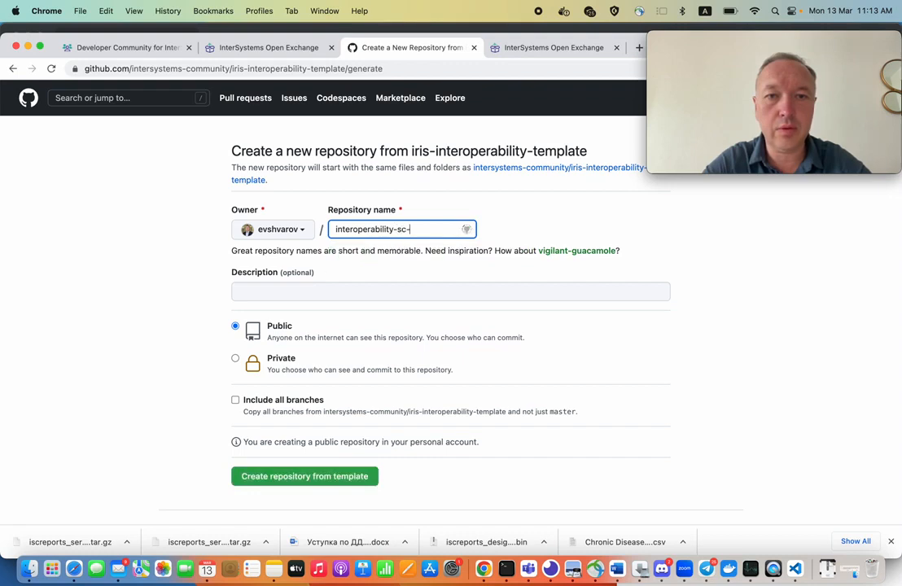
text(demo)
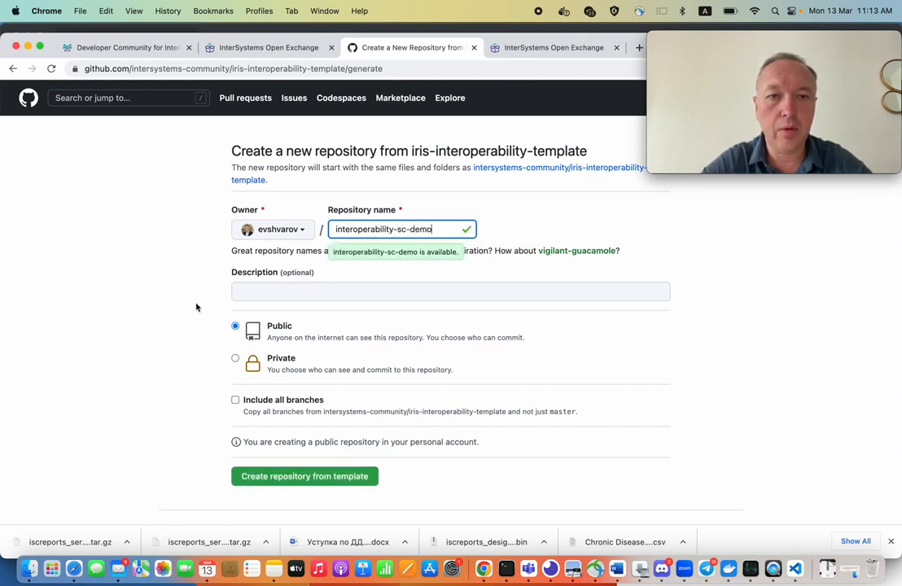
click(234, 359)
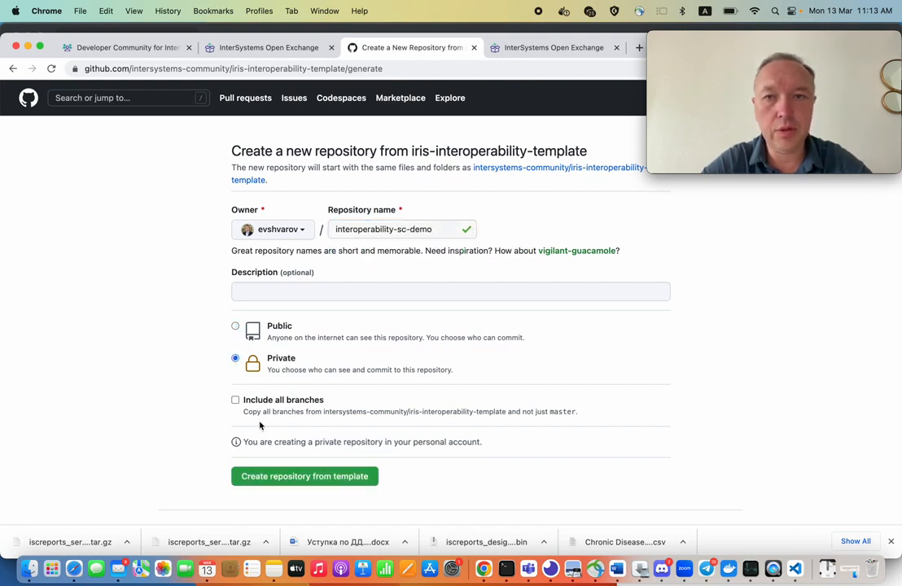
click(303, 475)
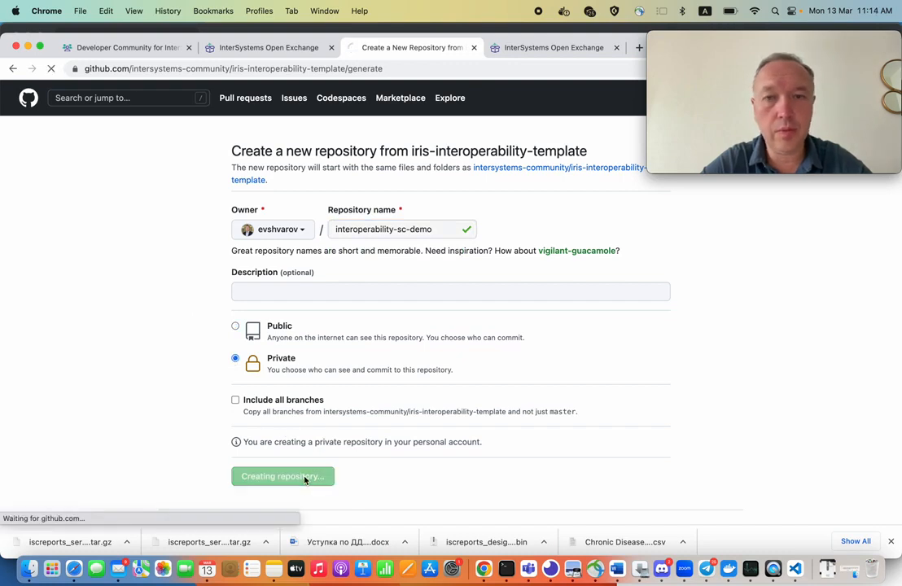
click(283, 475)
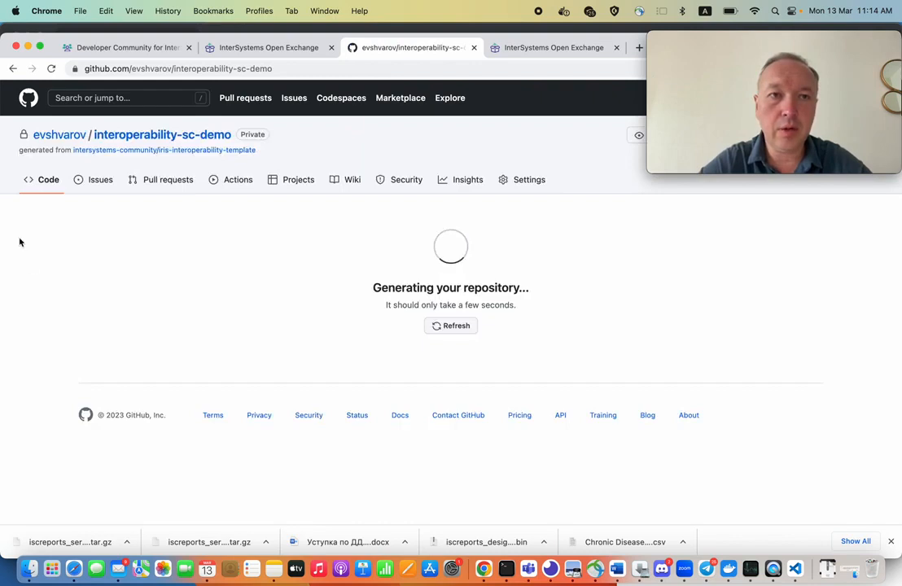
mouse_move(186, 134)
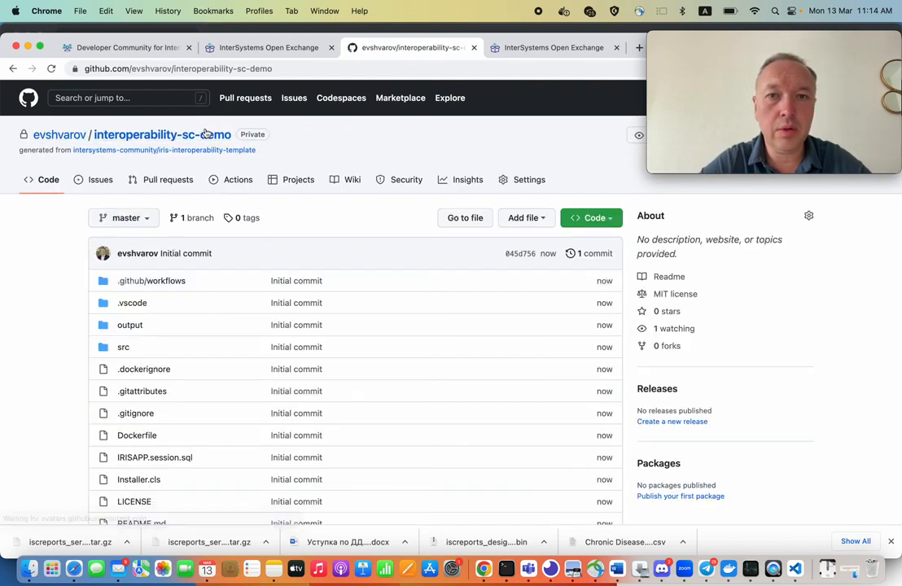
Copy the SSH clone URL of interoperability-sc-demo from the Code menu.
click(591, 218)
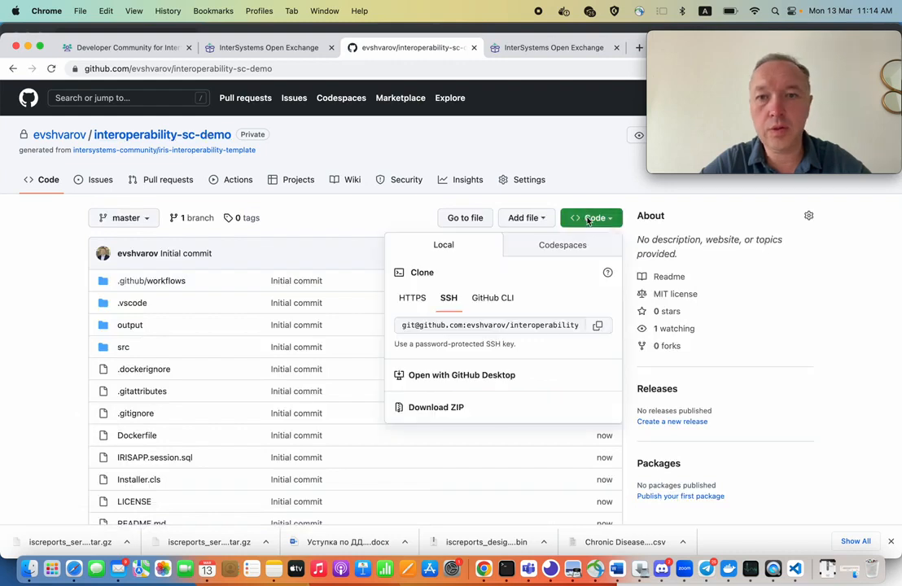
click(597, 325)
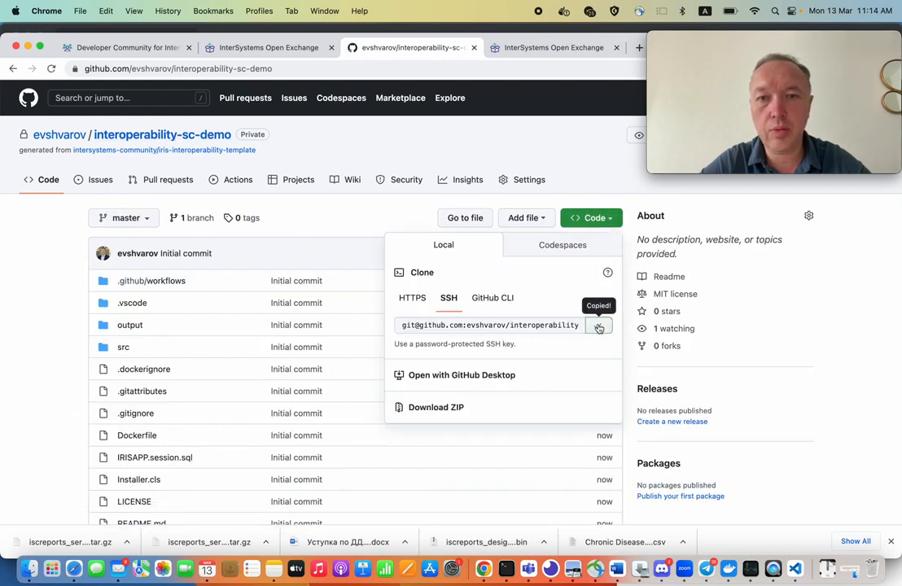
mouse_move(729, 568)
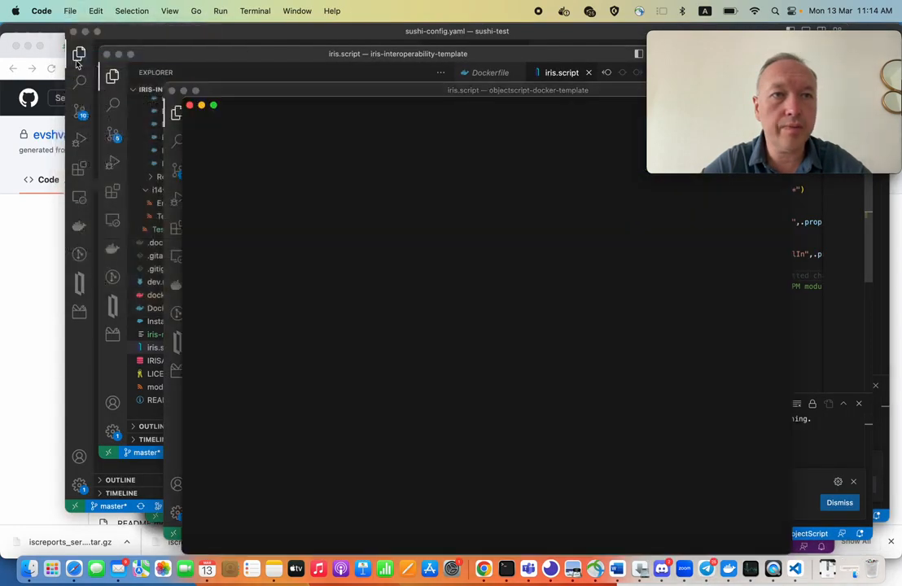
Clone interoperability-sc-demo into the GitHub folder via Source Control and open the cloned project.
click(196, 182)
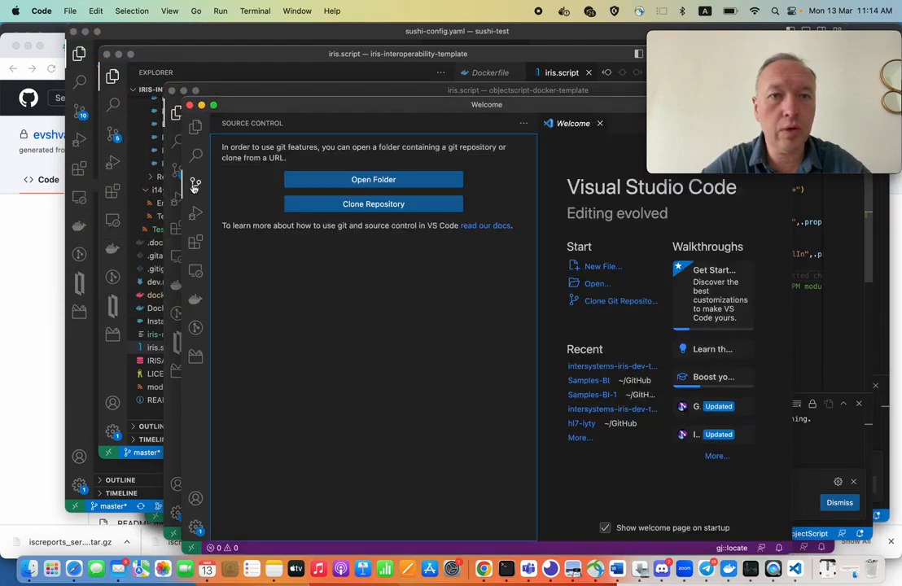
click(373, 203)
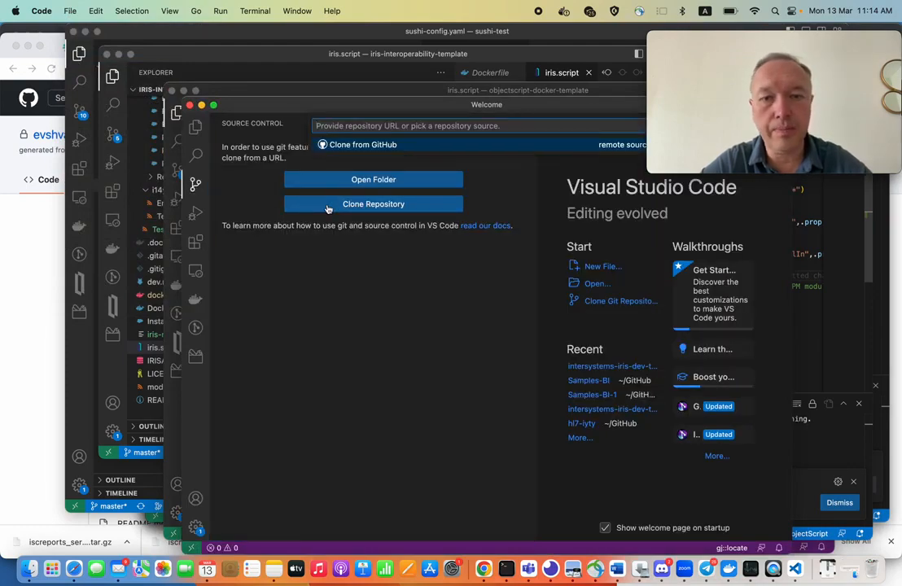
click(373, 204)
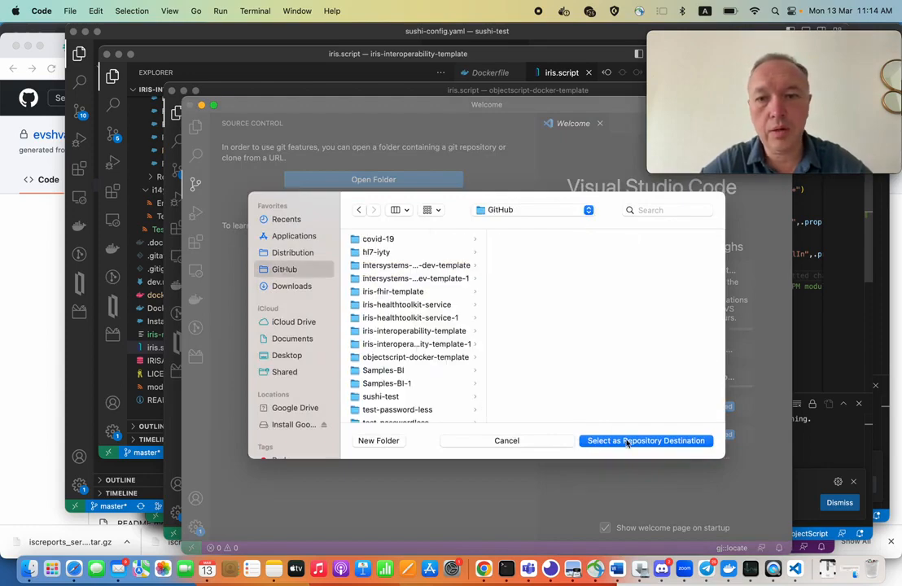
click(644, 440)
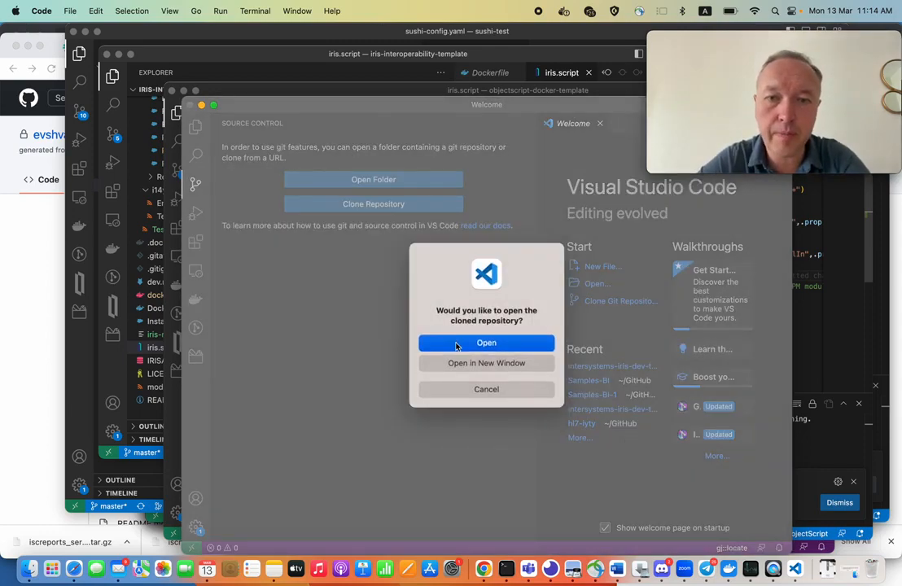
click(485, 341)
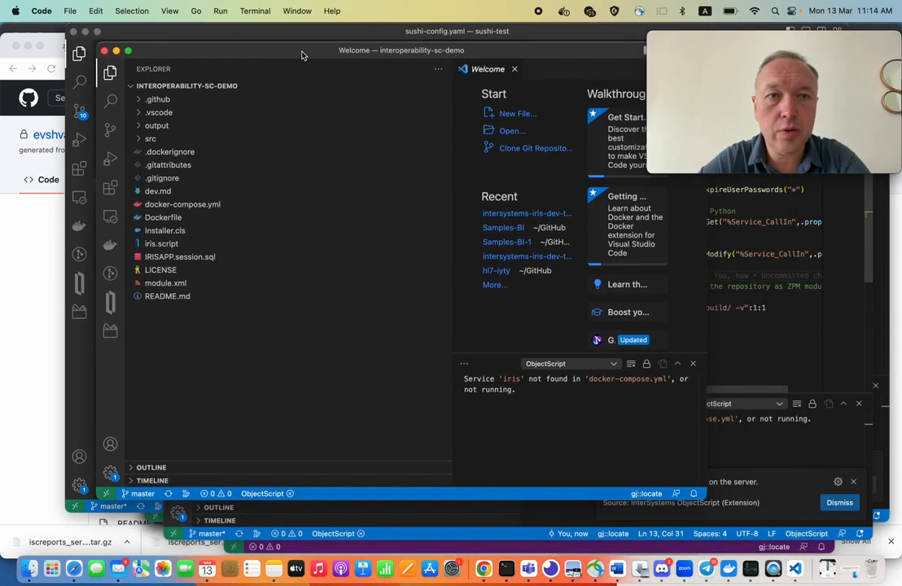
Run Compose Up on docker-compose.yml to build and start the IRIS container.
right_click(182, 205)
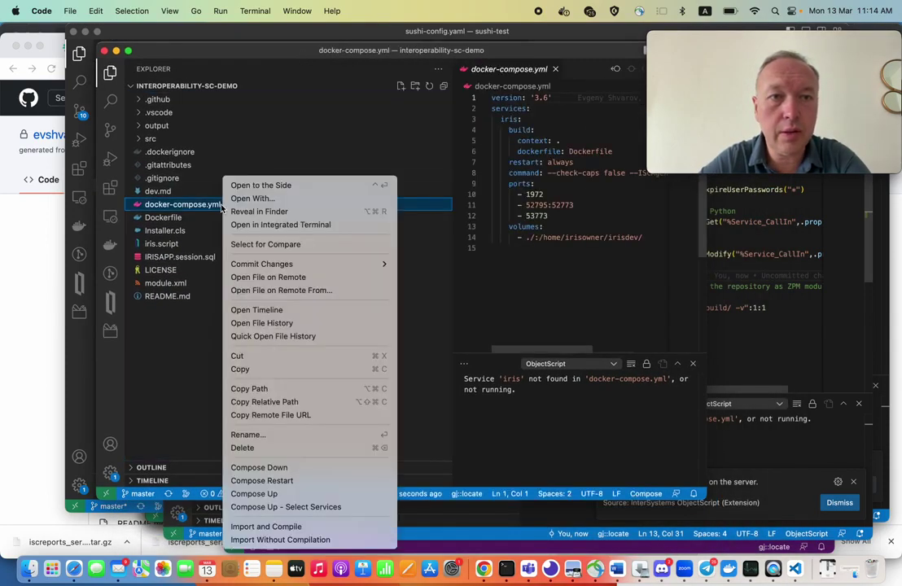
click(259, 467)
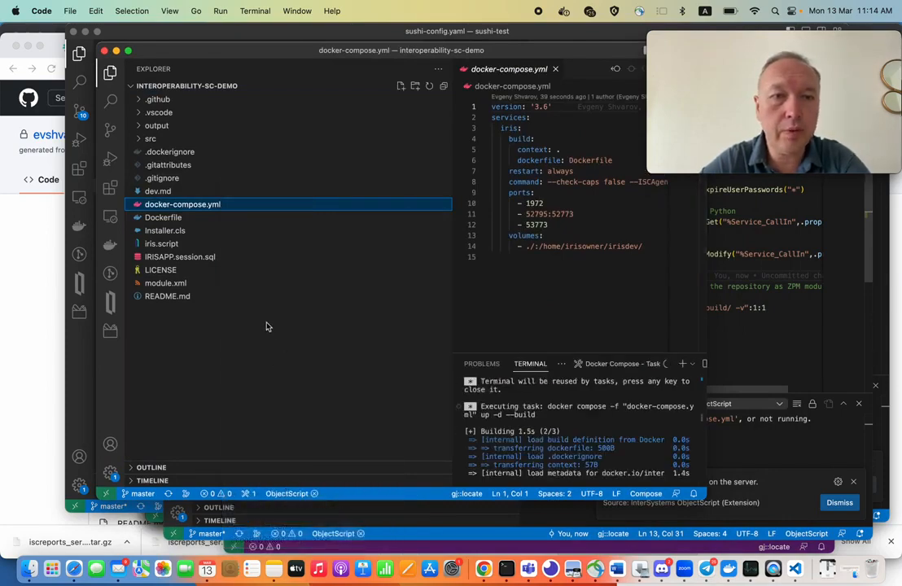
Expand the src > dc > Demo and Reddit packages in the Explorer to reach FilterPostsRoutingRule.cls.
click(150, 139)
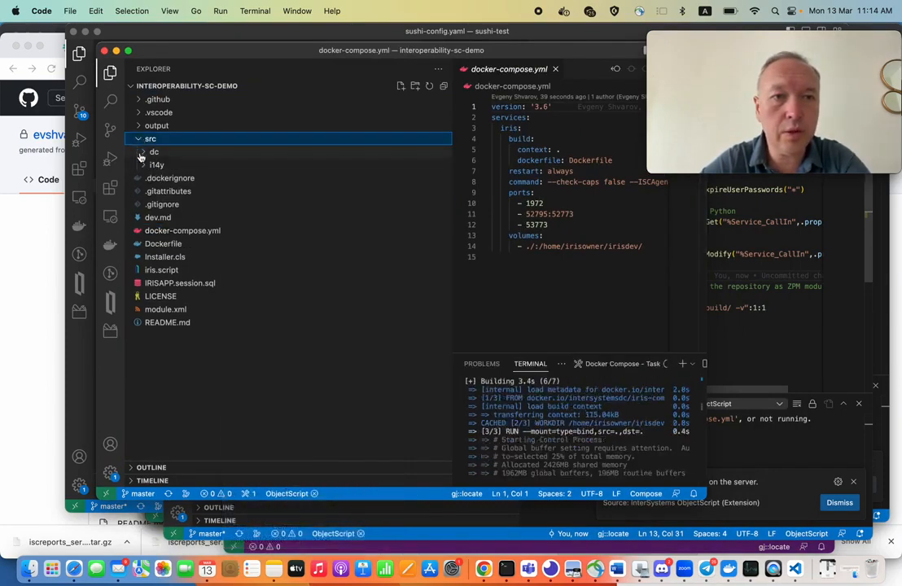
click(153, 153)
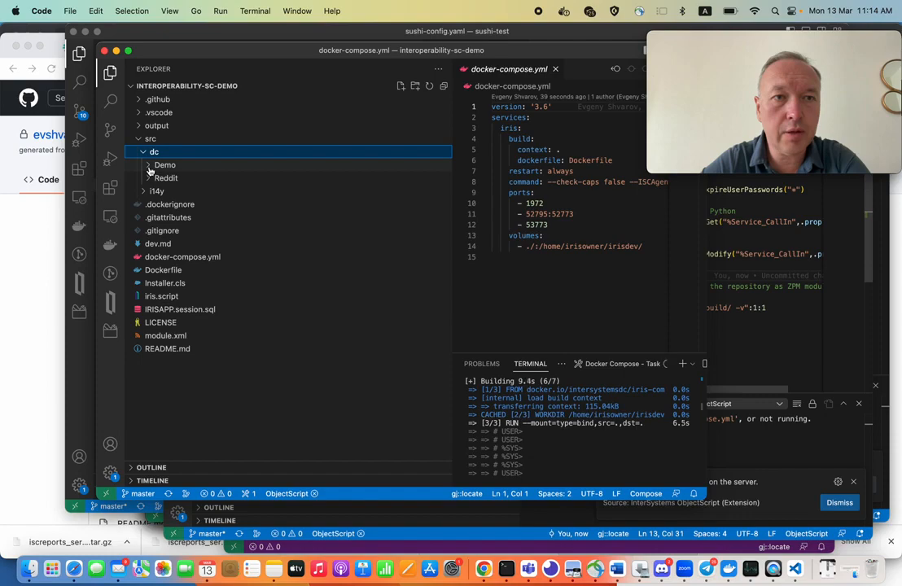
click(165, 165)
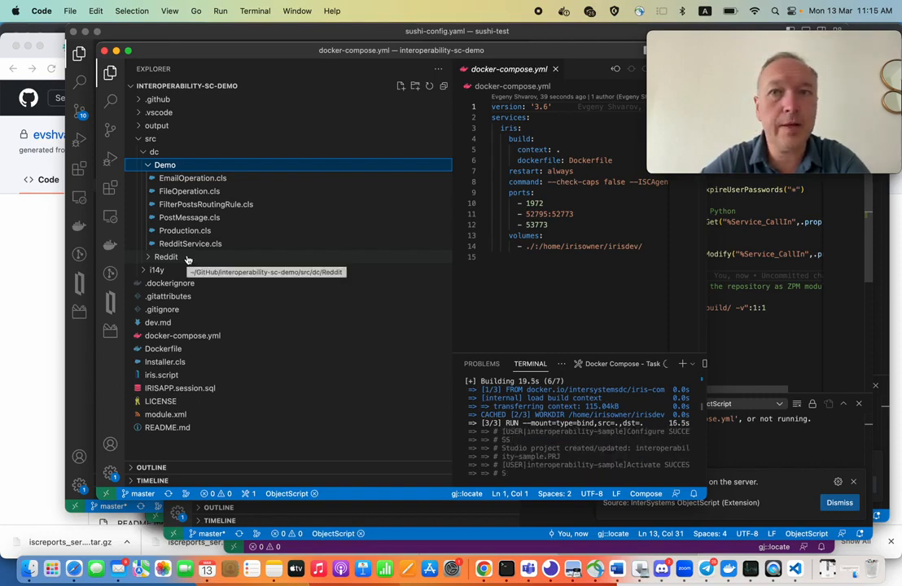
click(166, 257)
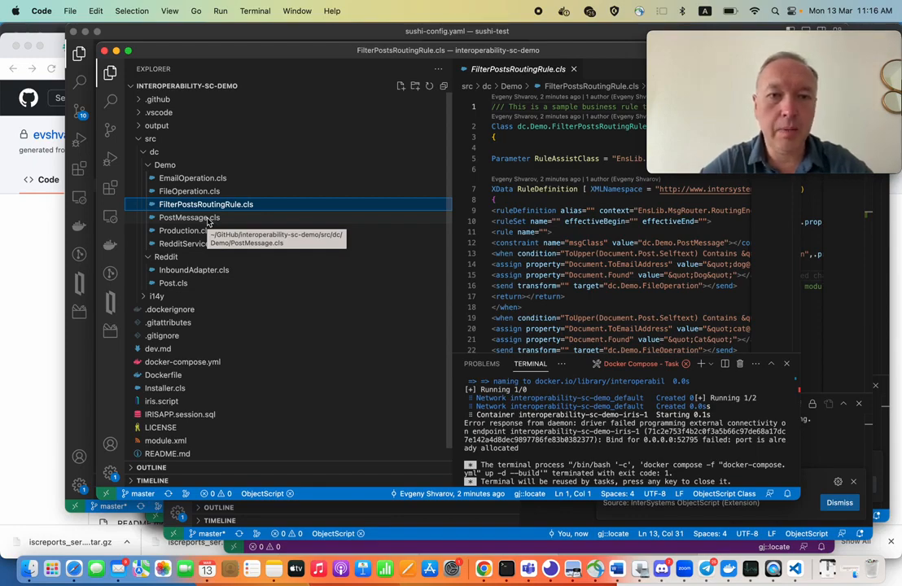
mouse_move(189, 244)
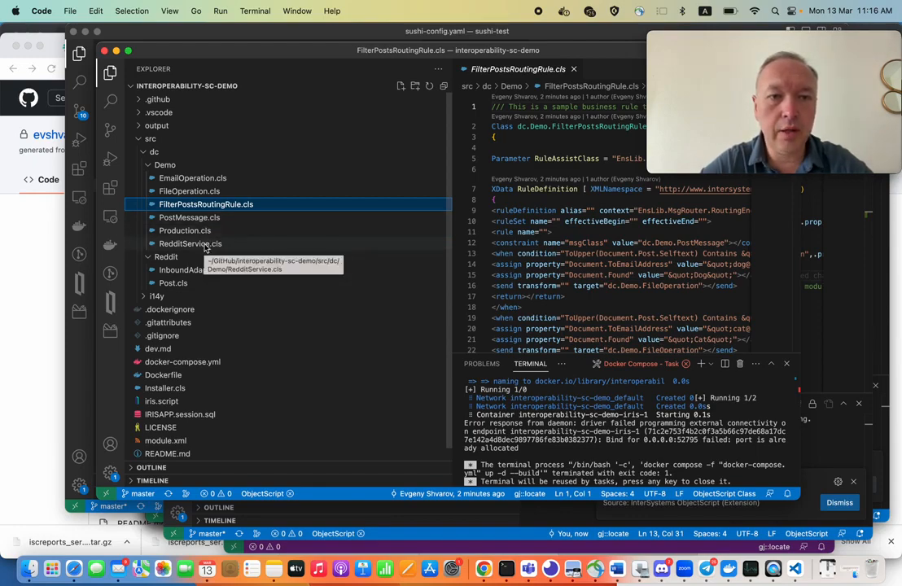
mouse_move(443, 386)
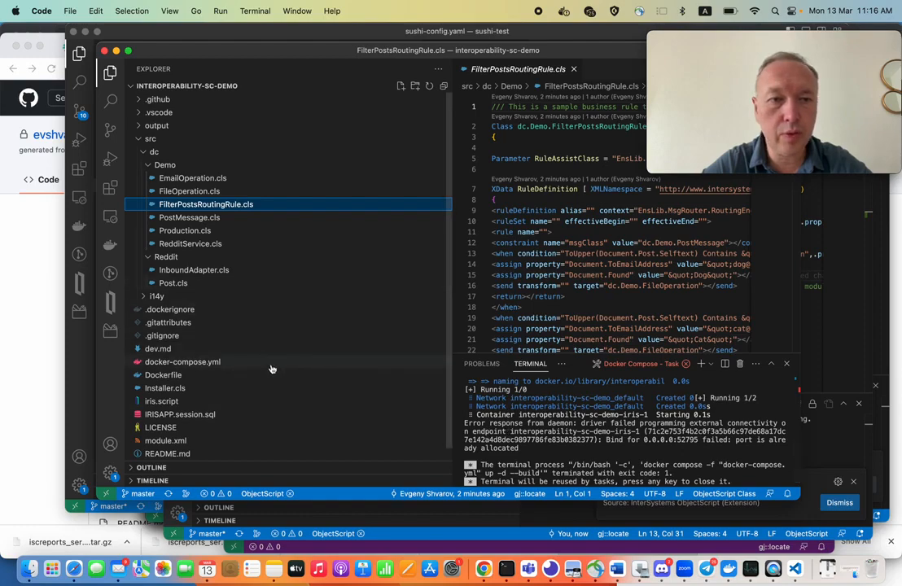
Edit docker-compose.yml to fix the conflicting port mapping so the IRIS container starts.
click(182, 361)
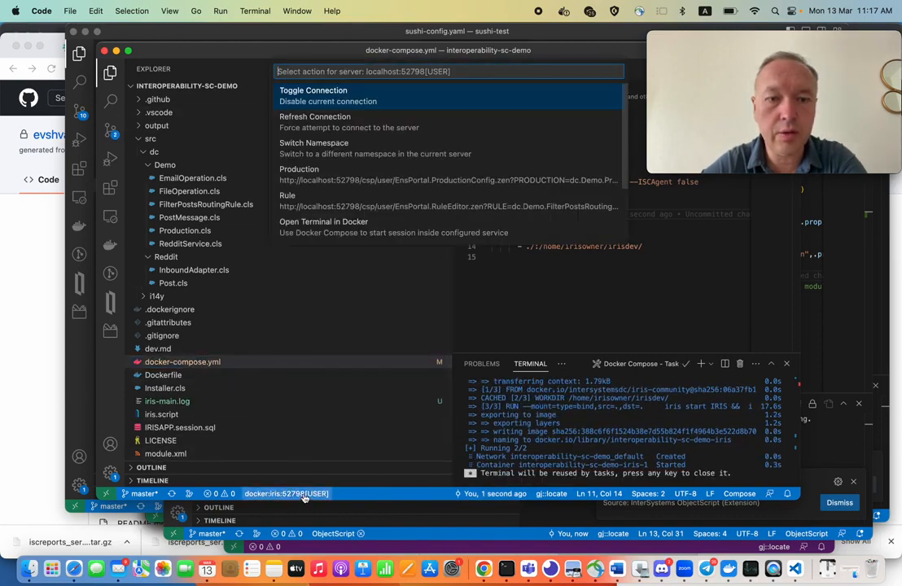
mouse_move(390, 178)
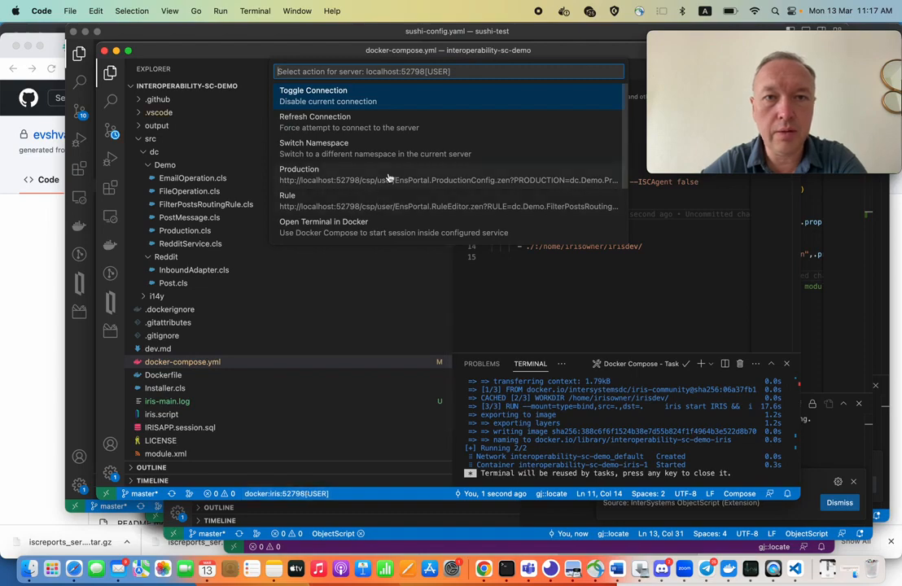
Launch the dc.Demo.Production configuration page in the Management Portal from the server status item.
click(300, 168)
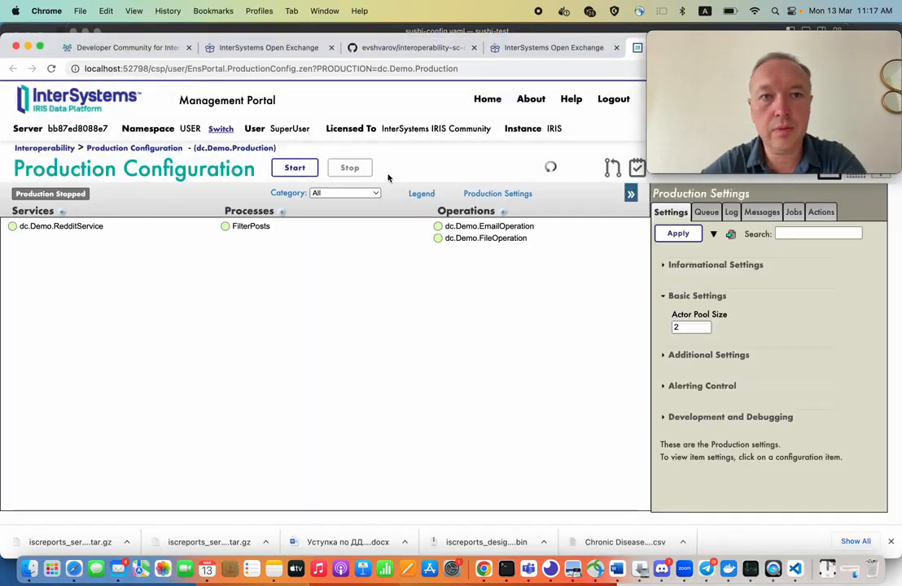
mouse_move(285, 270)
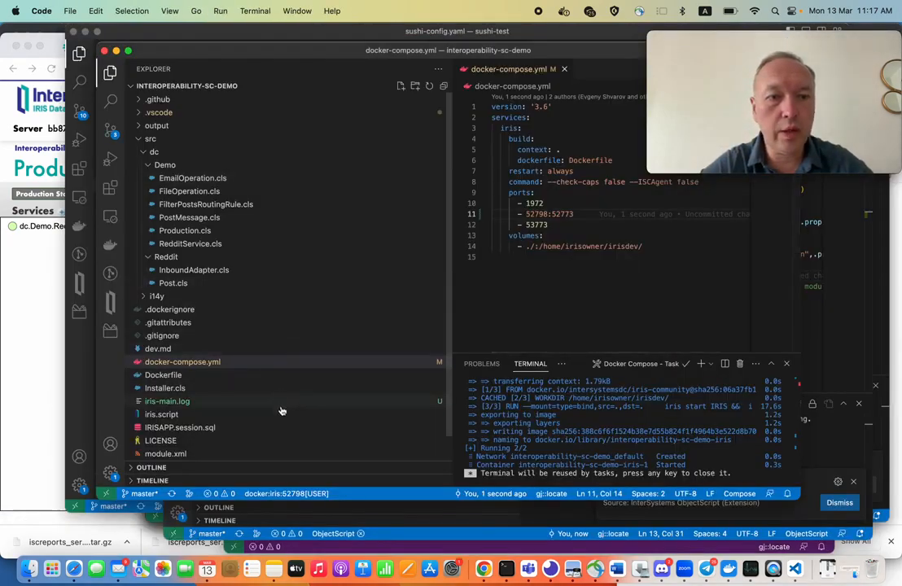
Review the iris.script git source-control setup, then bring up EmailOperation.cls.
click(161, 415)
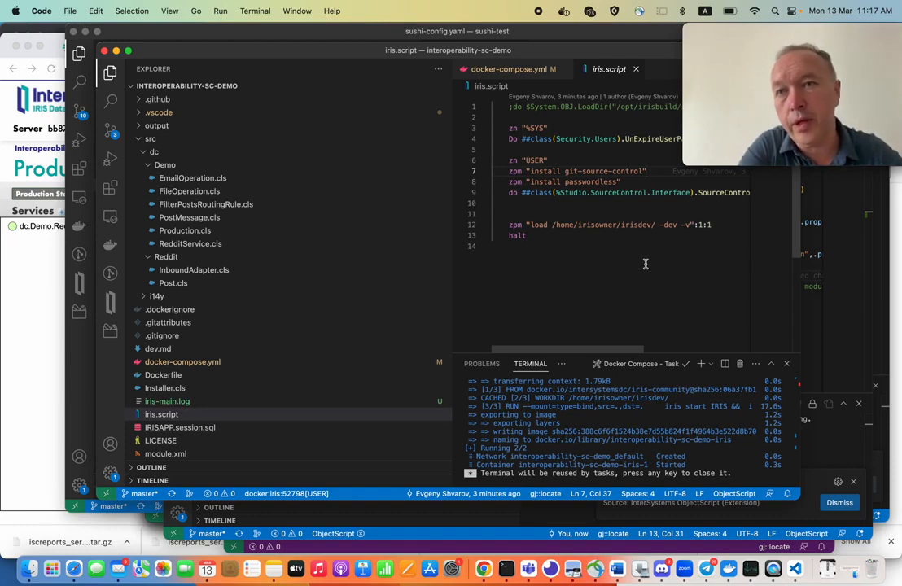
click(127, 293)
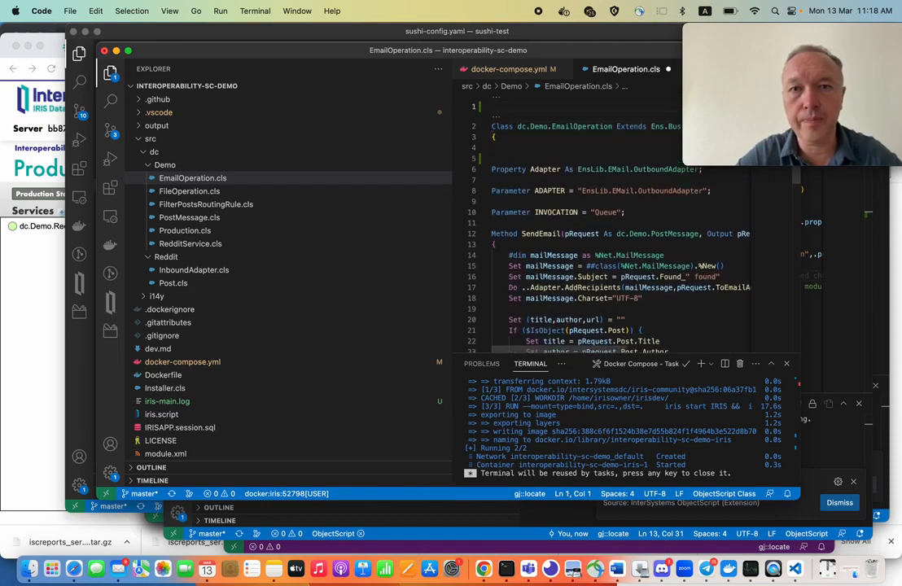
Add '/// here is operation class' to EmailOperation.cls and view its working-tree diff.
text(///)
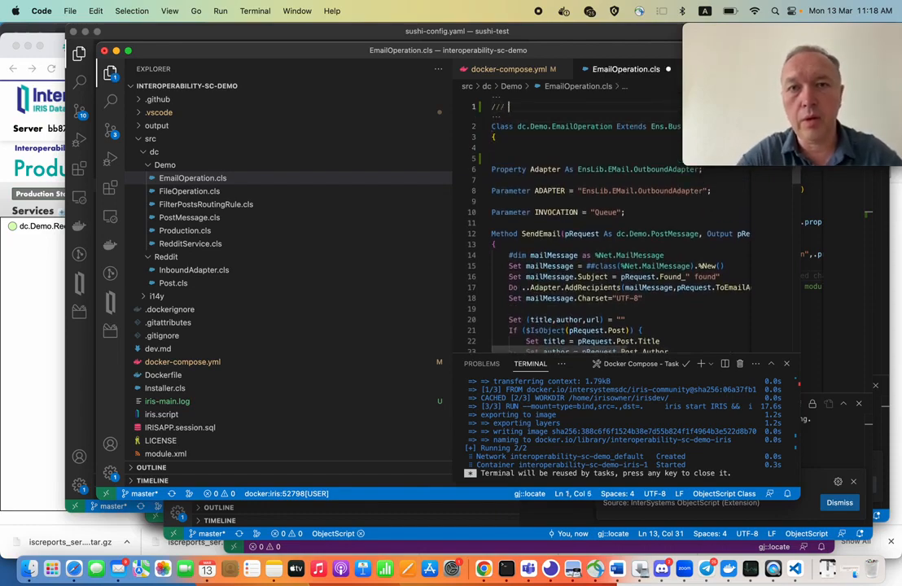
text(here is)
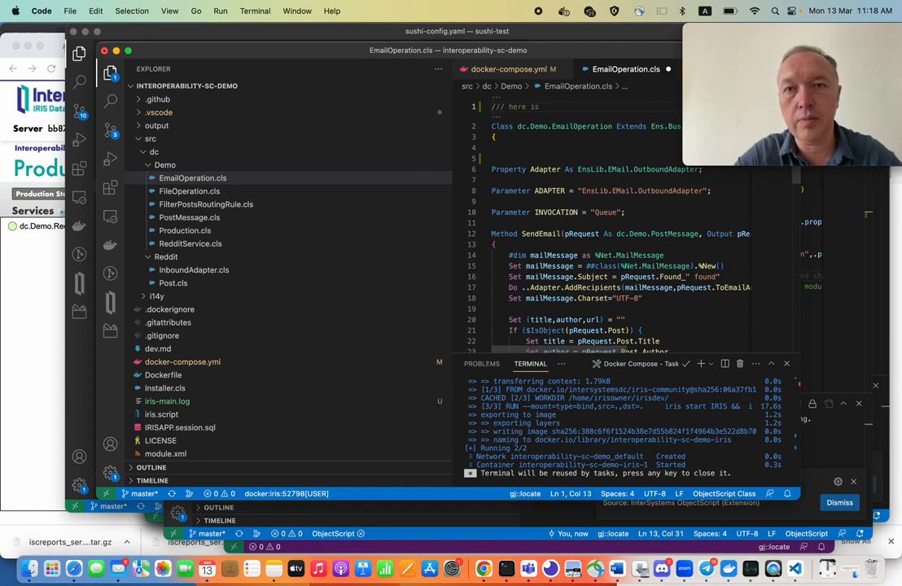
text(oper)
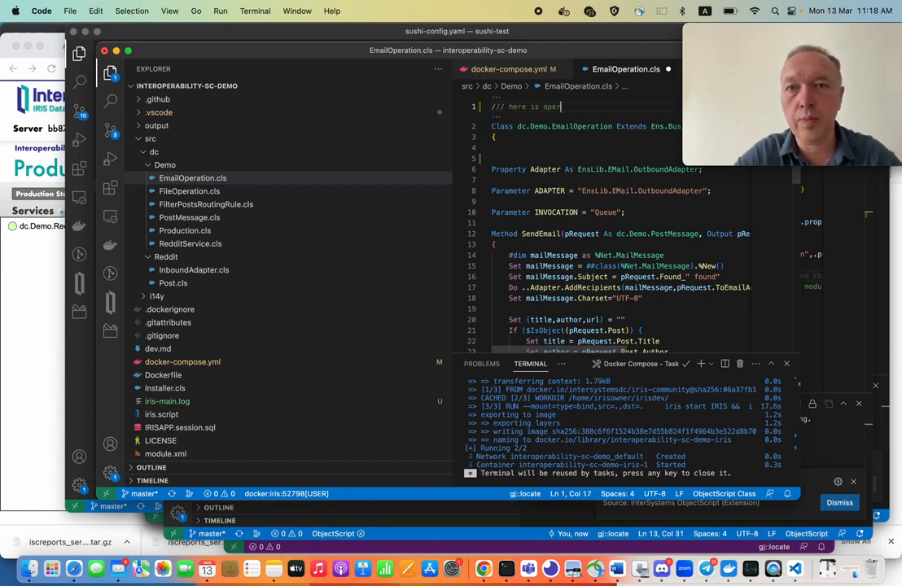
text(ation)
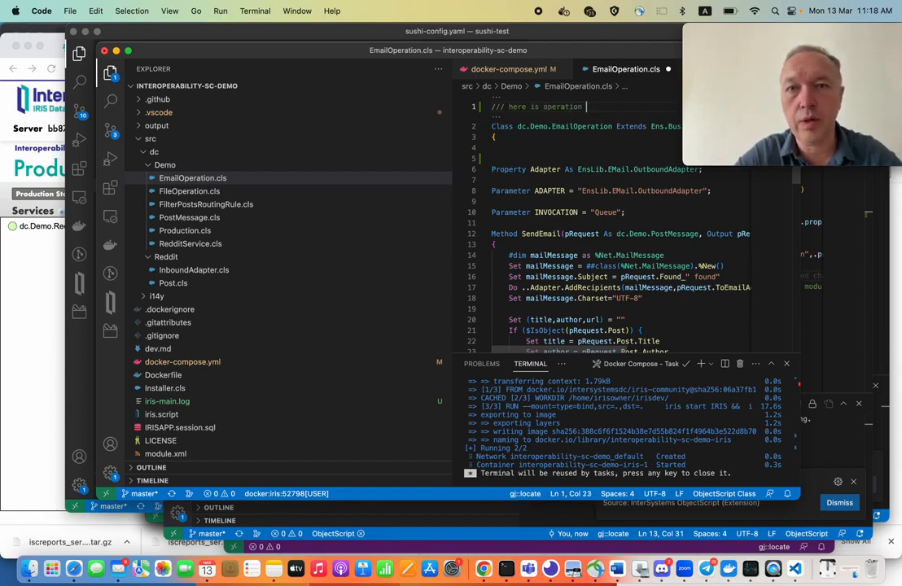
text(class)
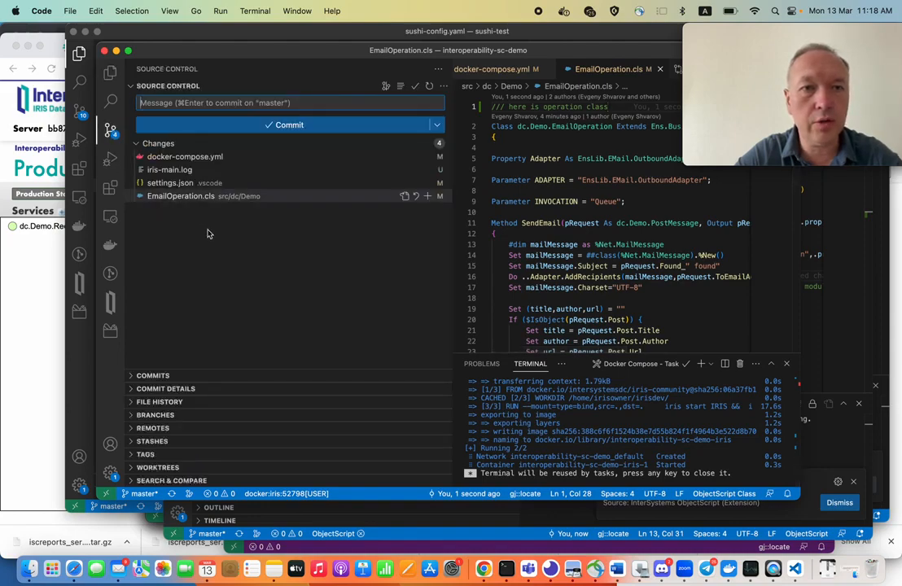
click(180, 196)
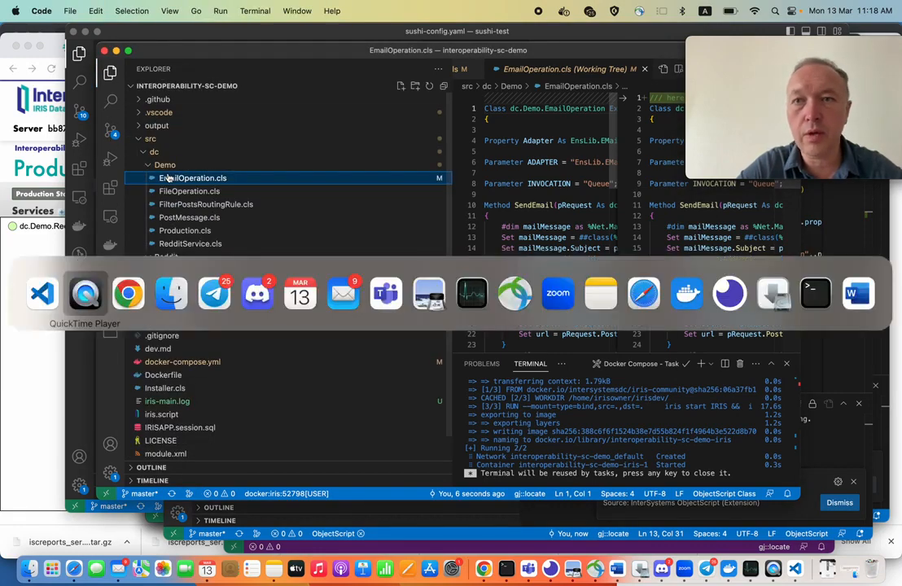
mouse_move(127, 293)
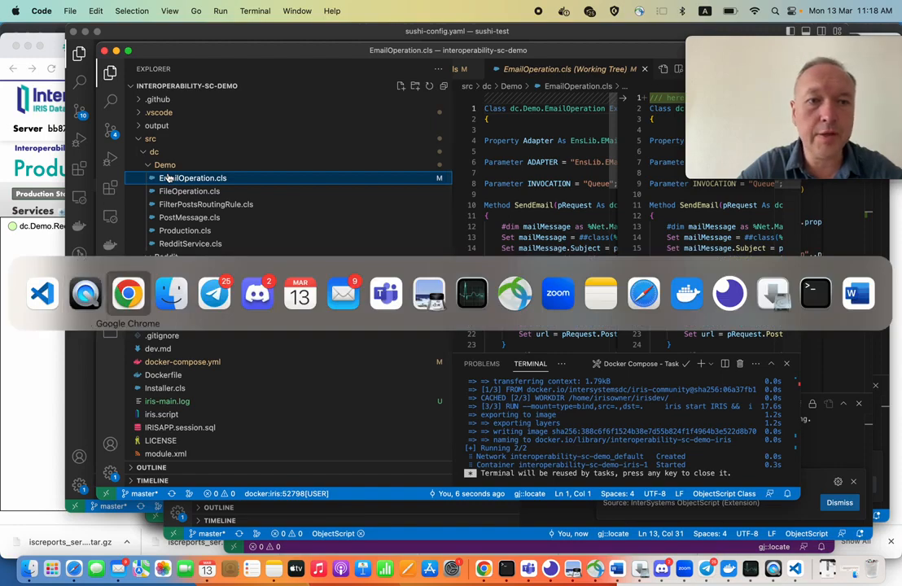
Show the FilterPosts process settings in Production Configuration with Informational Settings expanded.
click(127, 293)
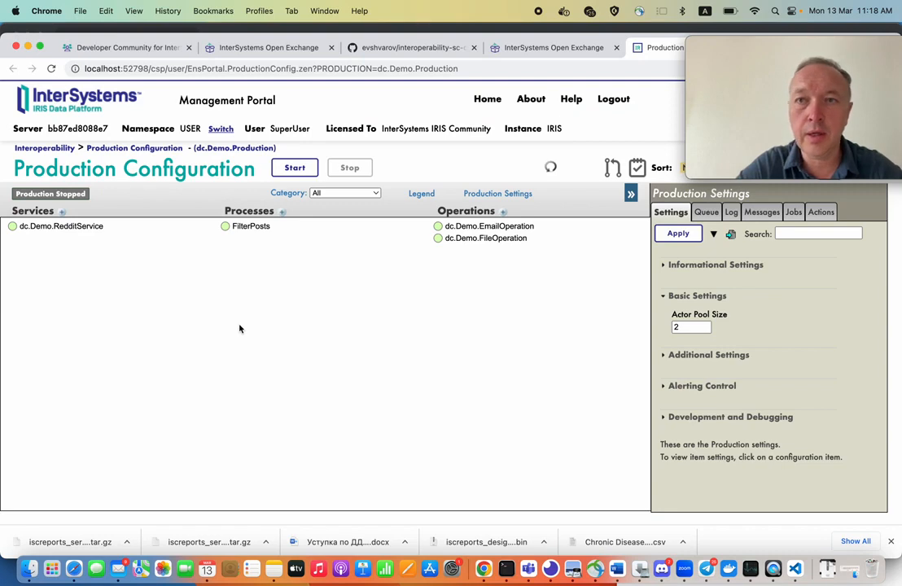
mouse_move(214, 145)
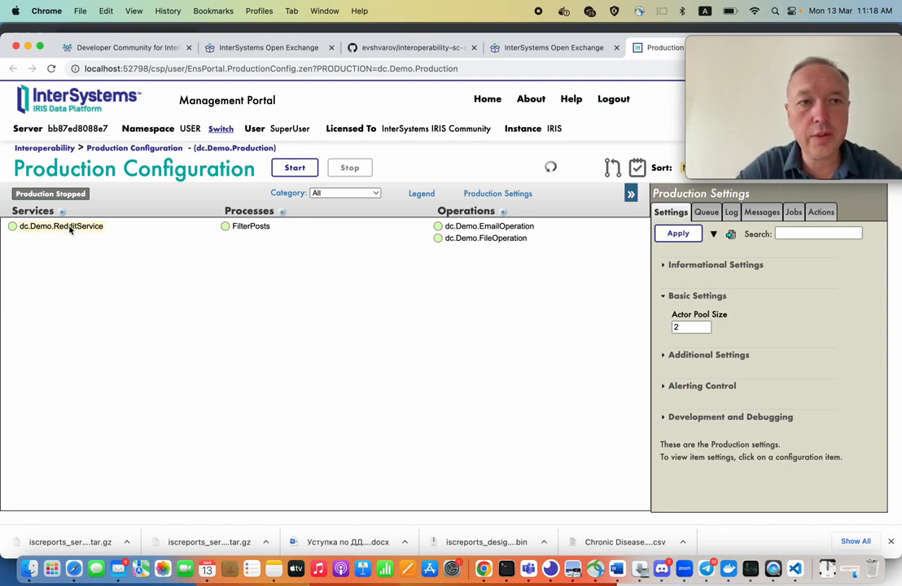
click(250, 224)
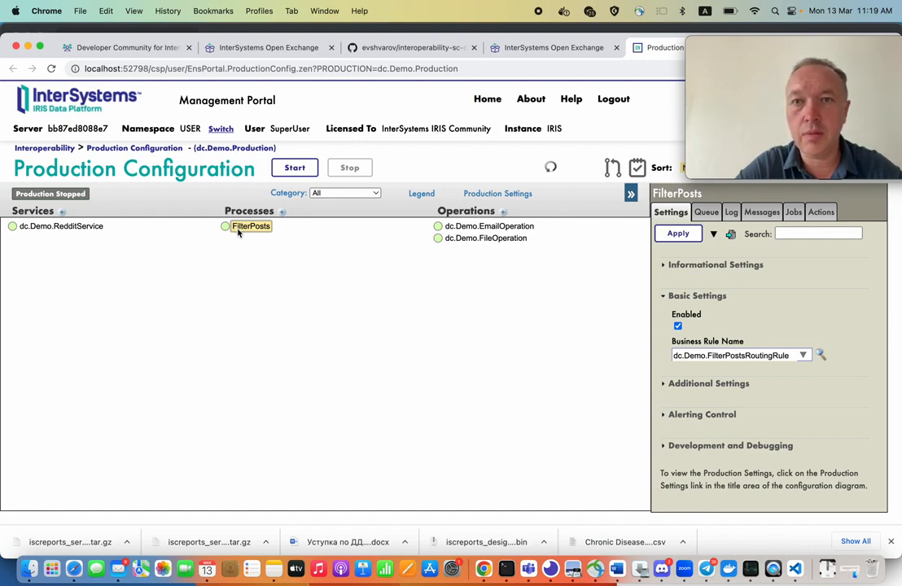
mouse_move(272, 301)
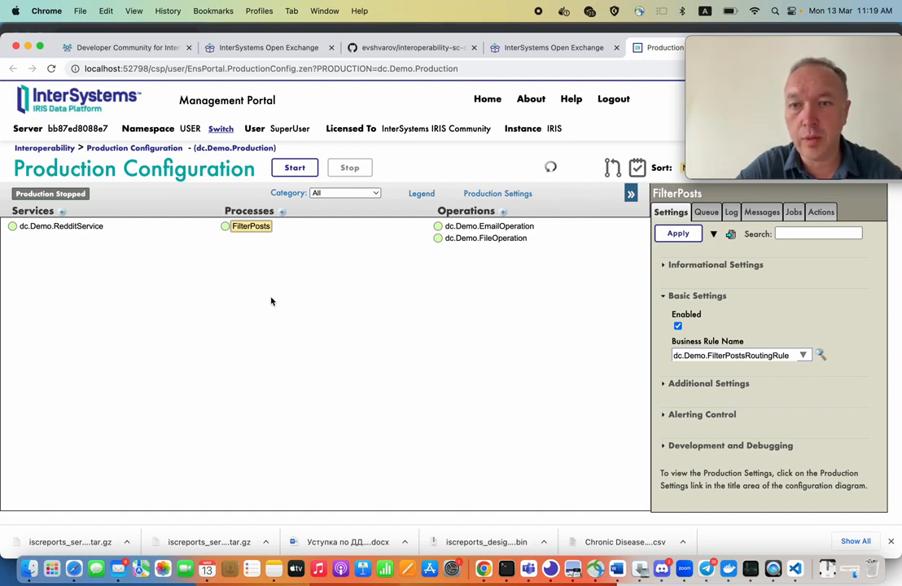
mouse_move(537, 325)
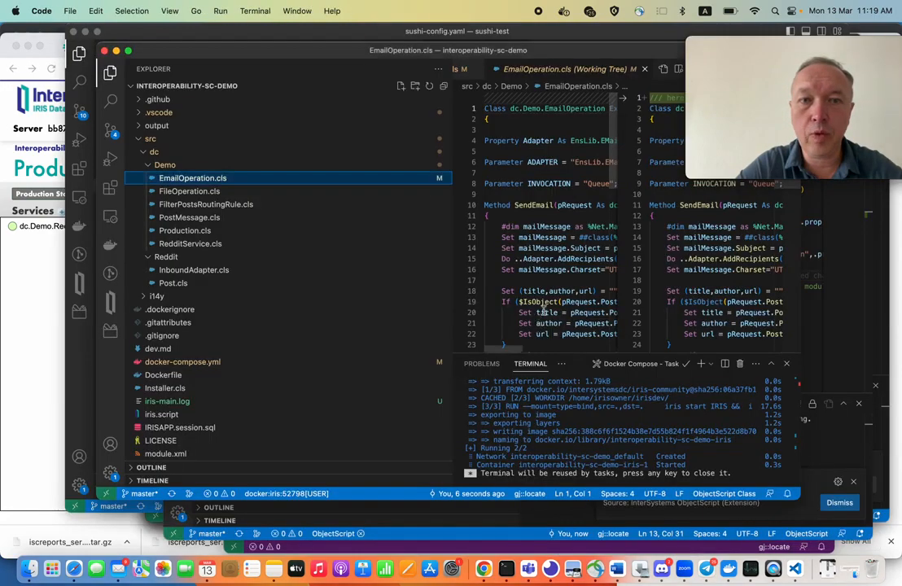
click(162, 415)
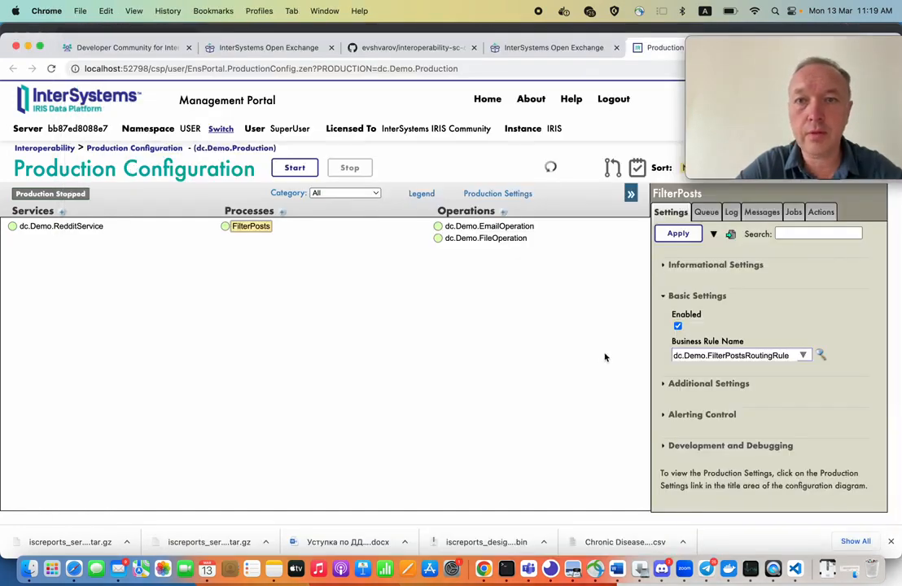
mouse_move(612, 166)
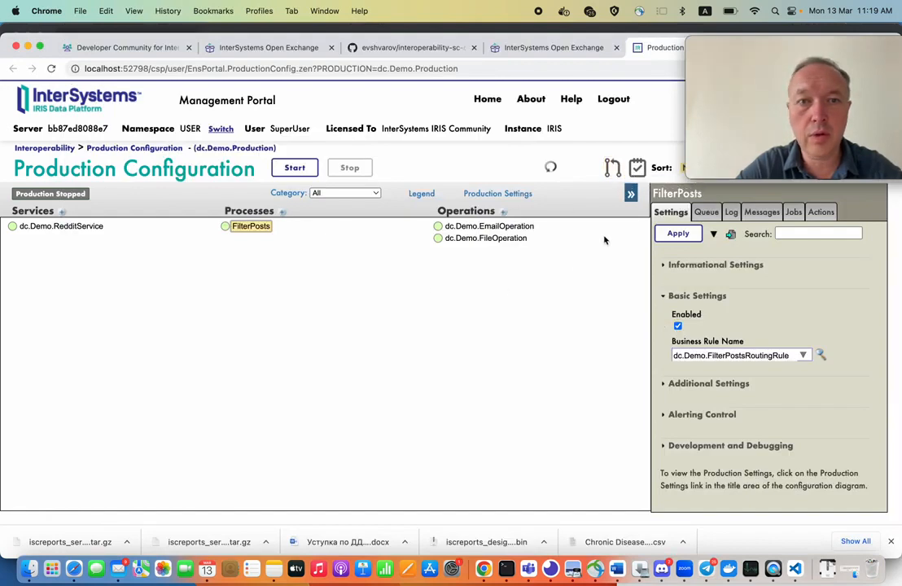
mouse_move(316, 298)
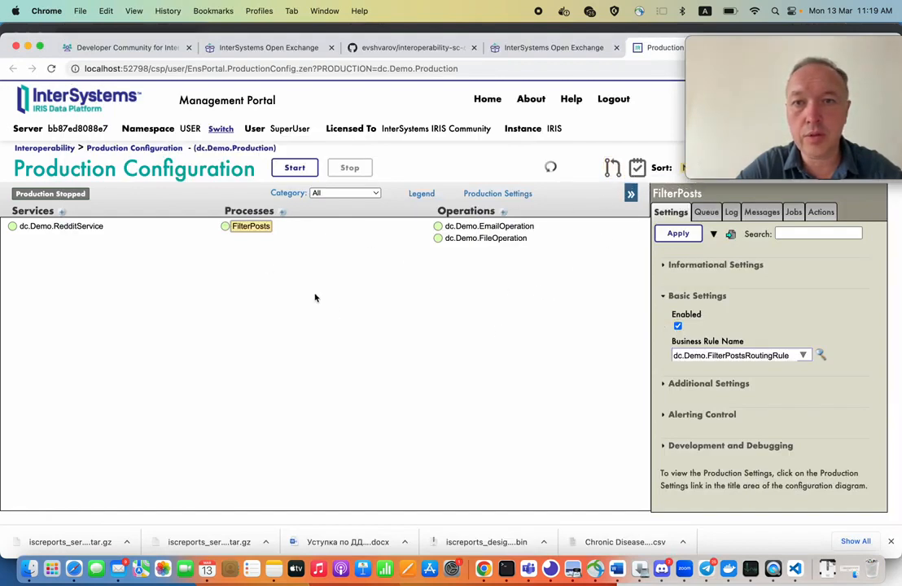
mouse_move(436, 301)
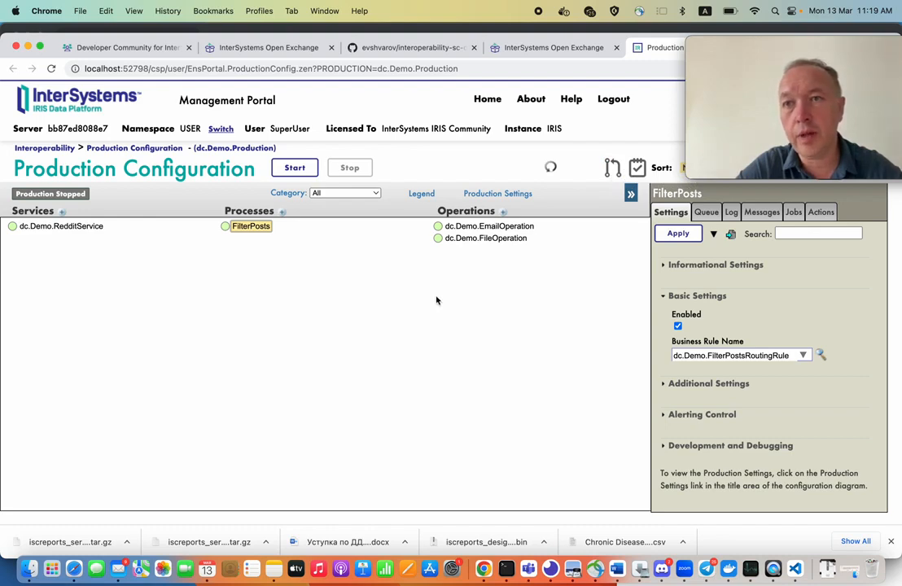
mouse_move(682, 264)
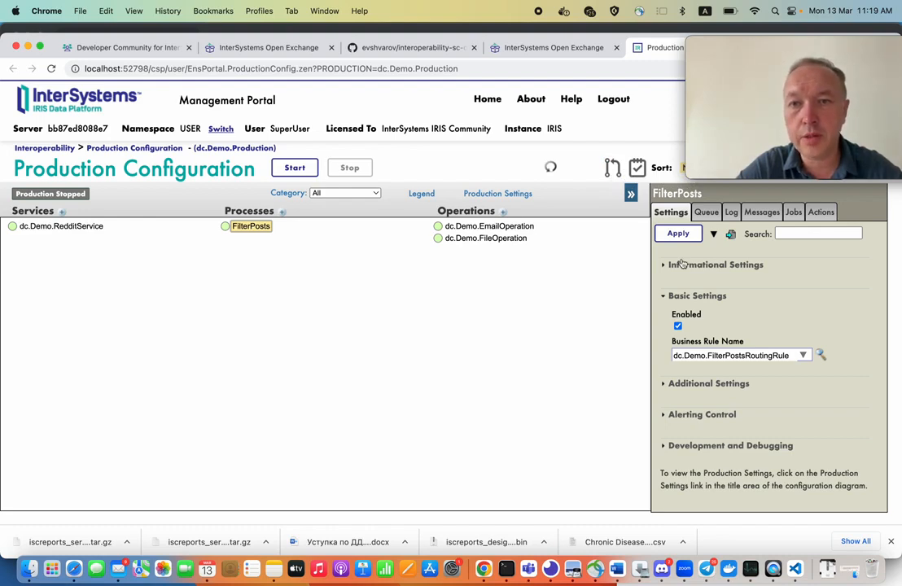
click(715, 263)
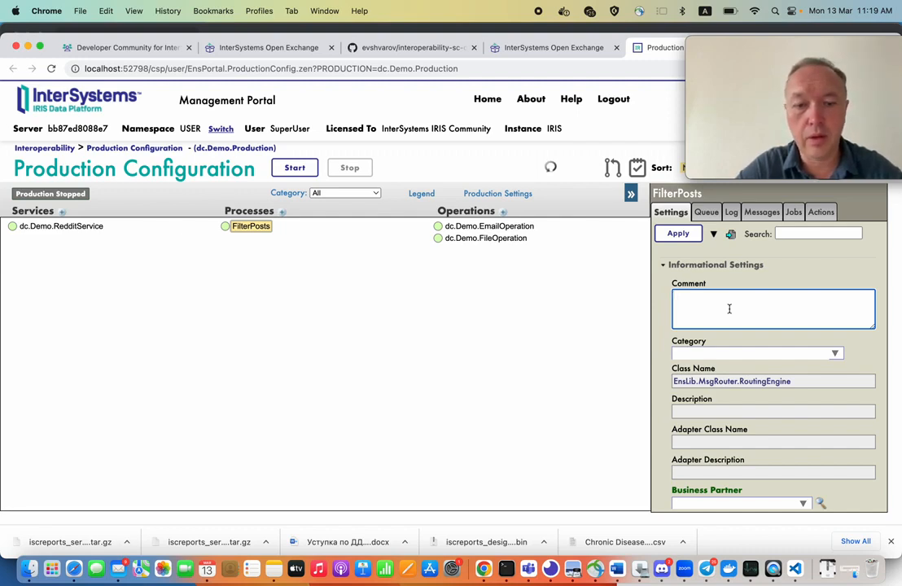
Set the FilterPosts comment to 'This is a comment to demo source control' and apply it.
text(This is)
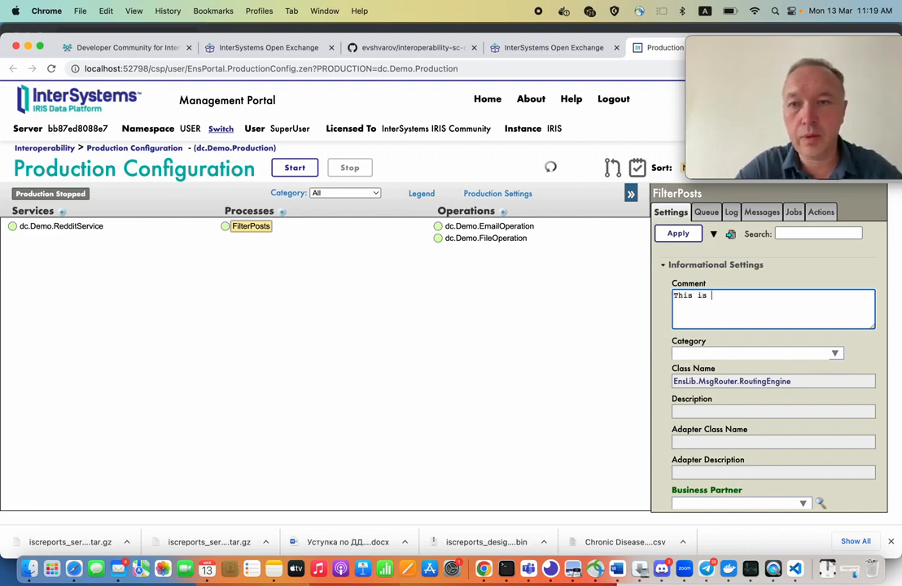
text(a)
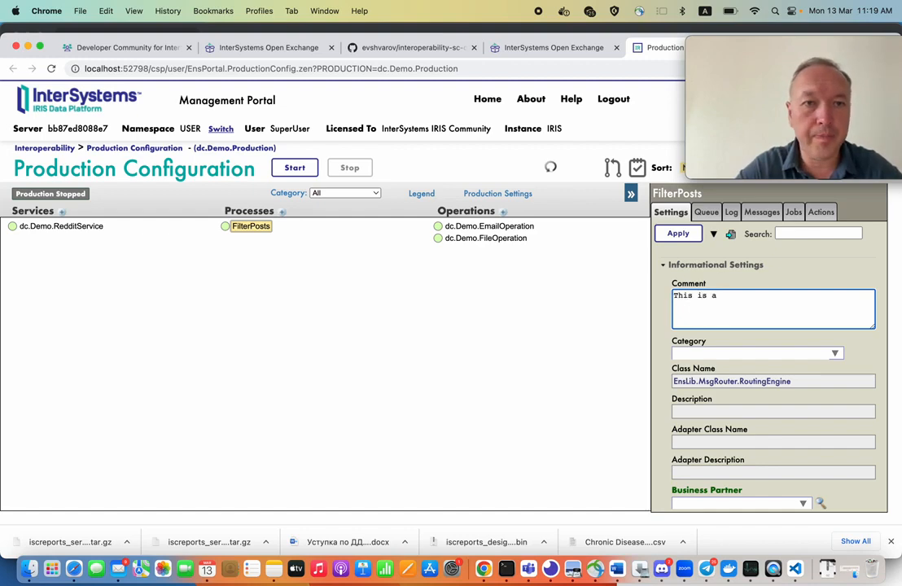
text(comment to demo source co)
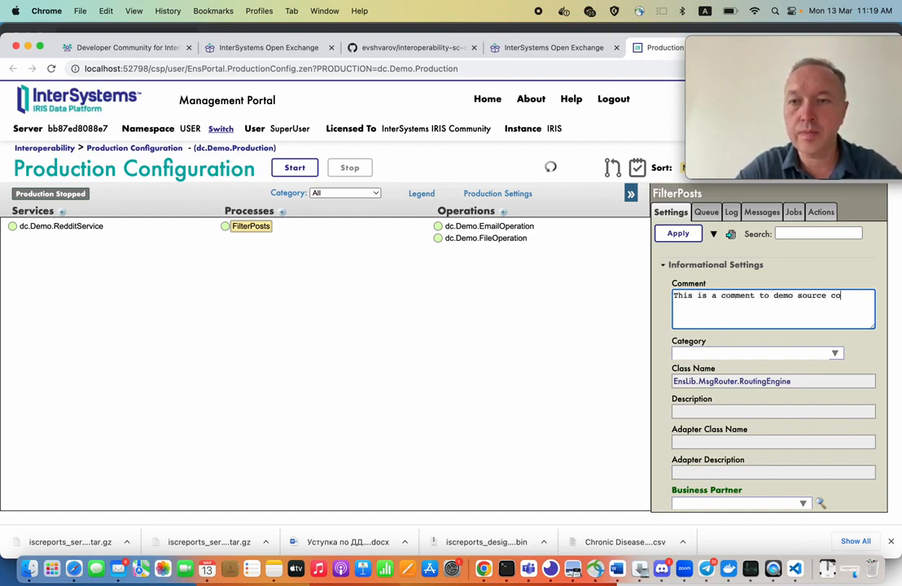
text(ntrol)
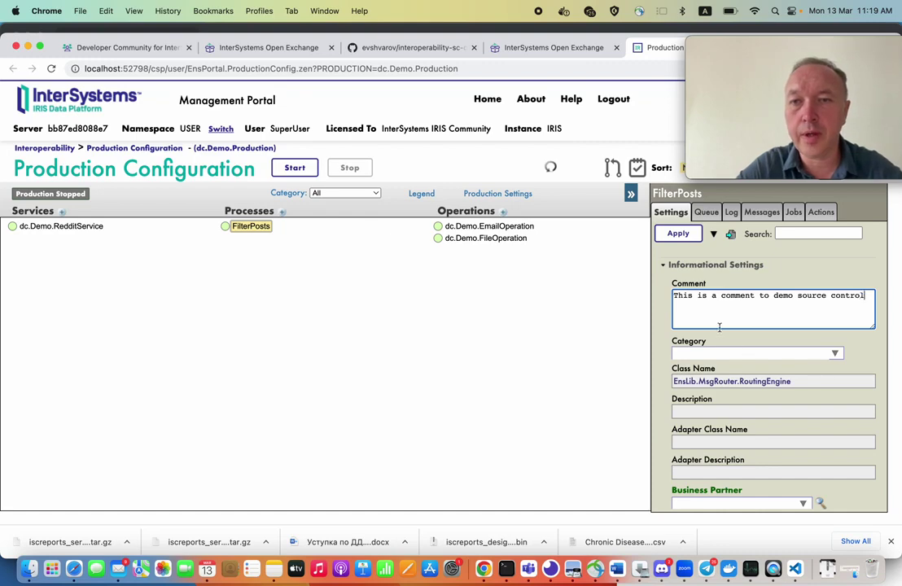
click(677, 233)
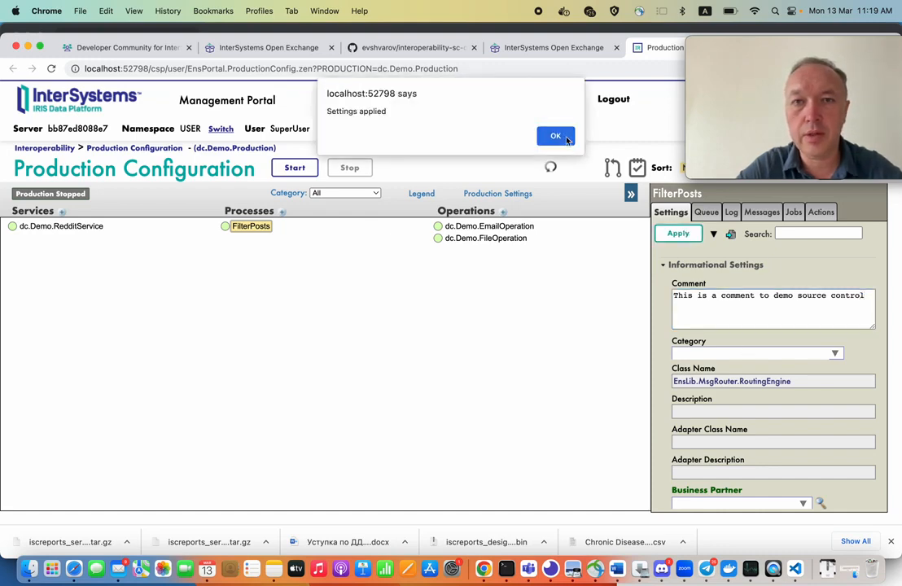
click(555, 137)
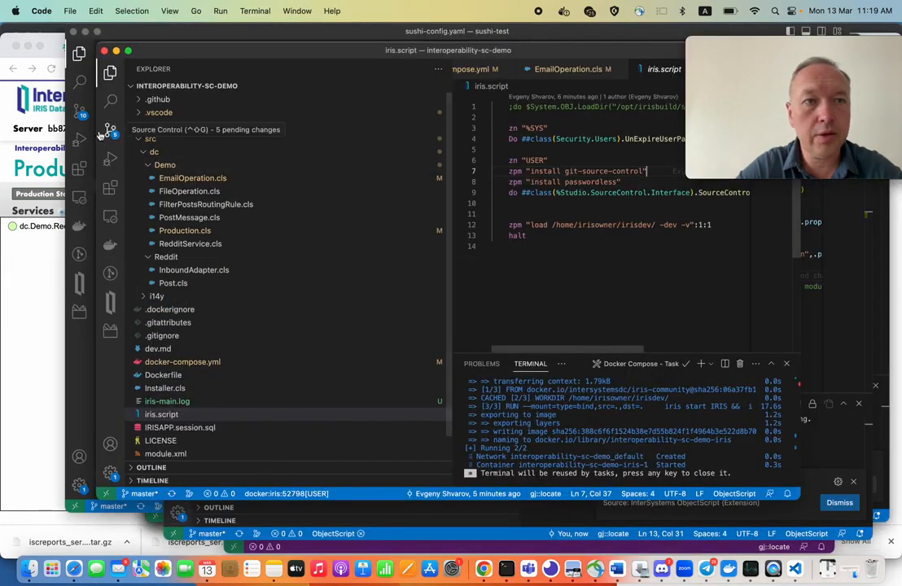
View the Production.cls working-tree diff showing the new FilterPosts comment.
click(111, 130)
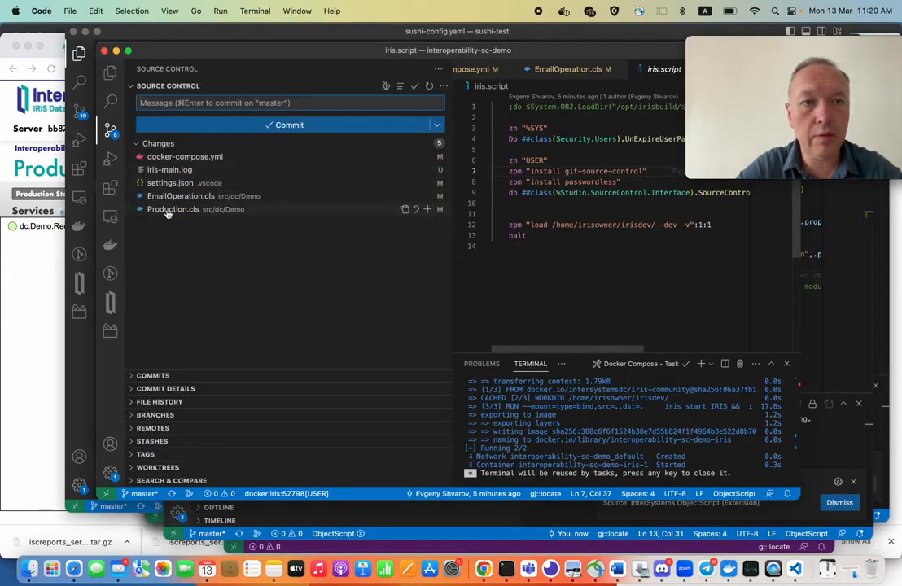
click(173, 209)
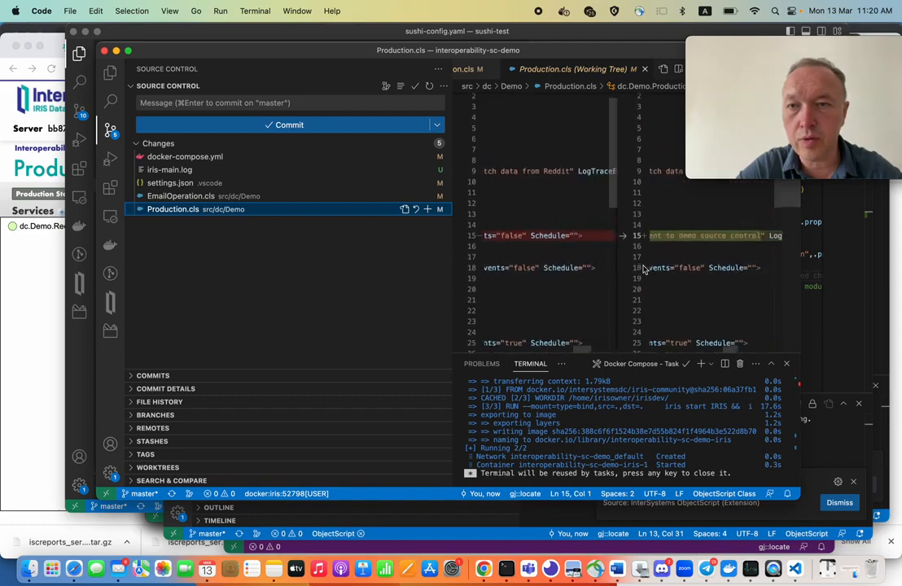
scroll(up, 3)
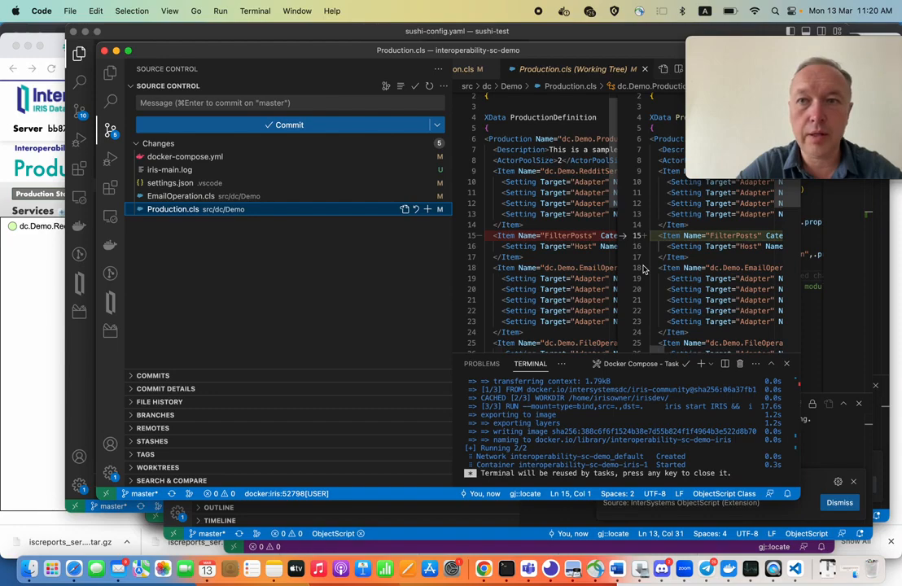
mouse_move(180, 340)
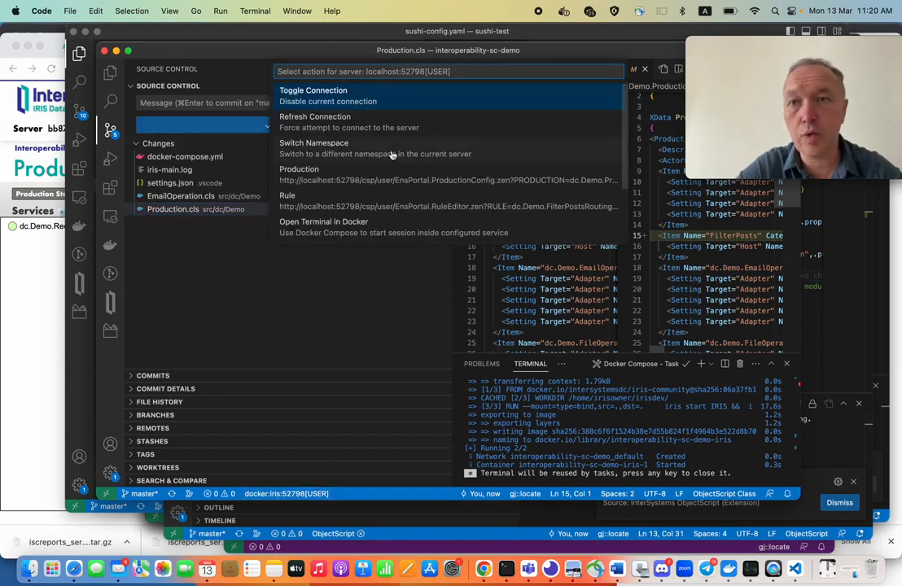
Launch the Rule Editor on FilterPostsRoutingRule from the server actions.
scroll(down, 3)
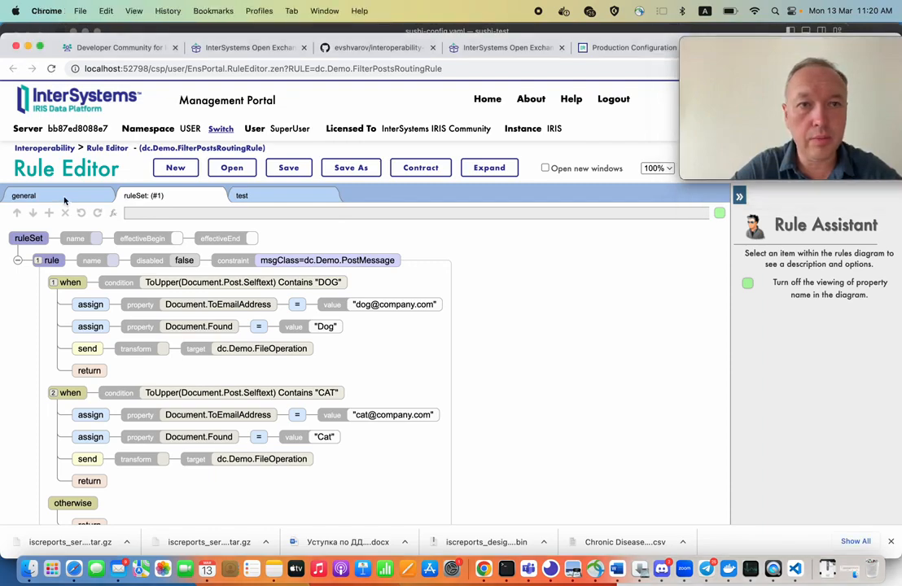
Add 'Lets add a line for source control' to the rule's general Description and save.
click(23, 195)
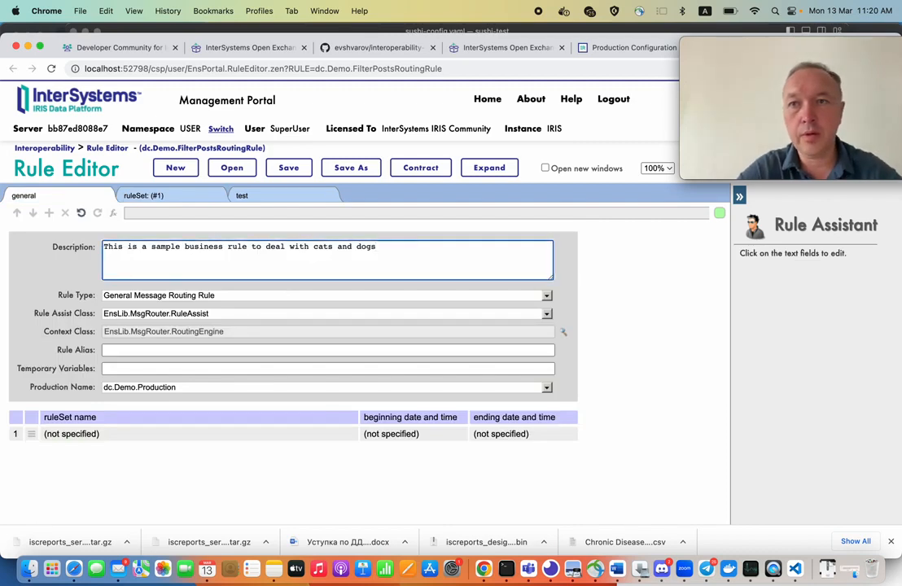
text(Le)
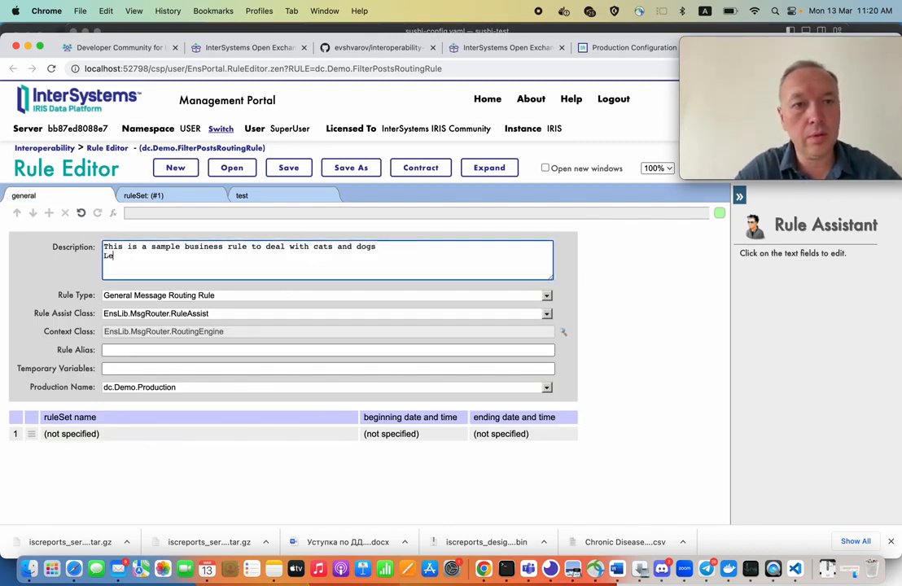
text(ts add a li)
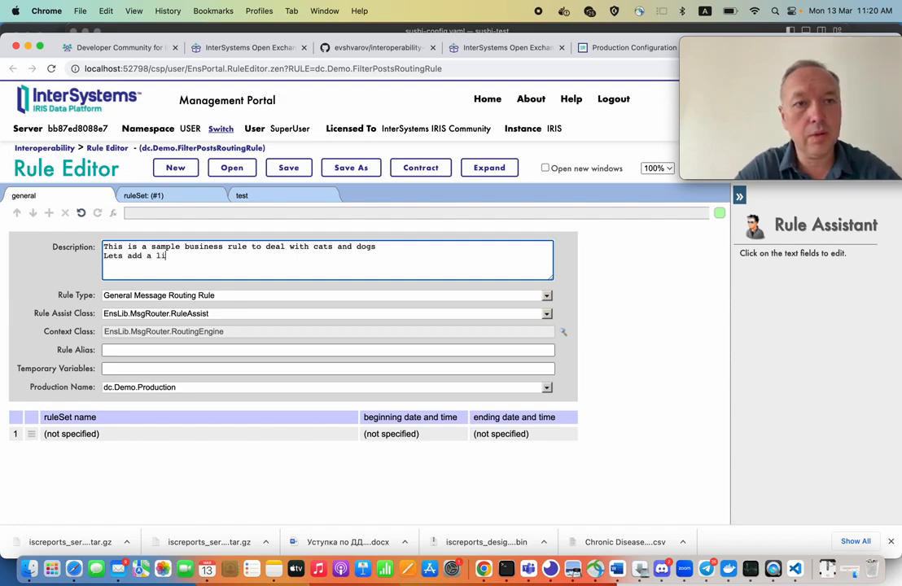
text(ne for source con)
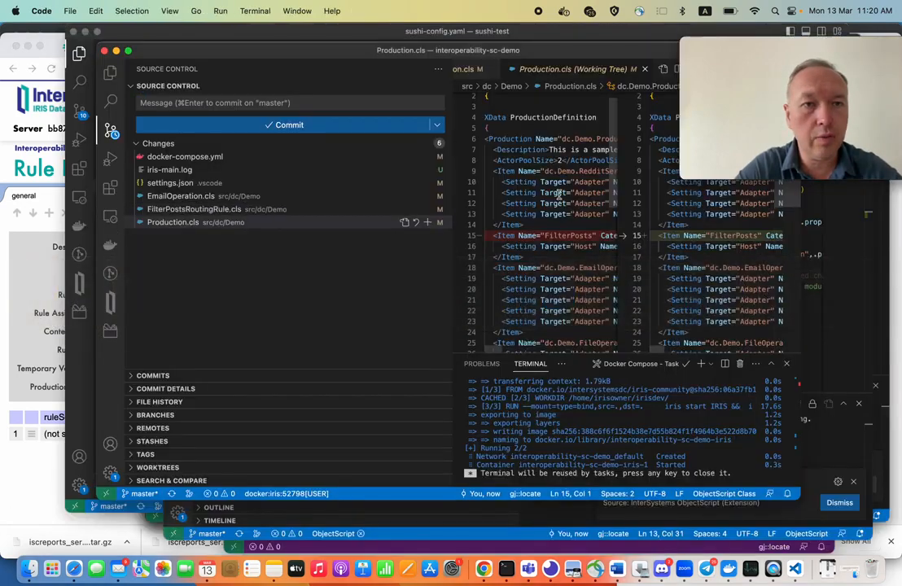
Inspect the FilterPostsRoutingRule.cls diff, then bring up the module.xml manifest.
click(193, 208)
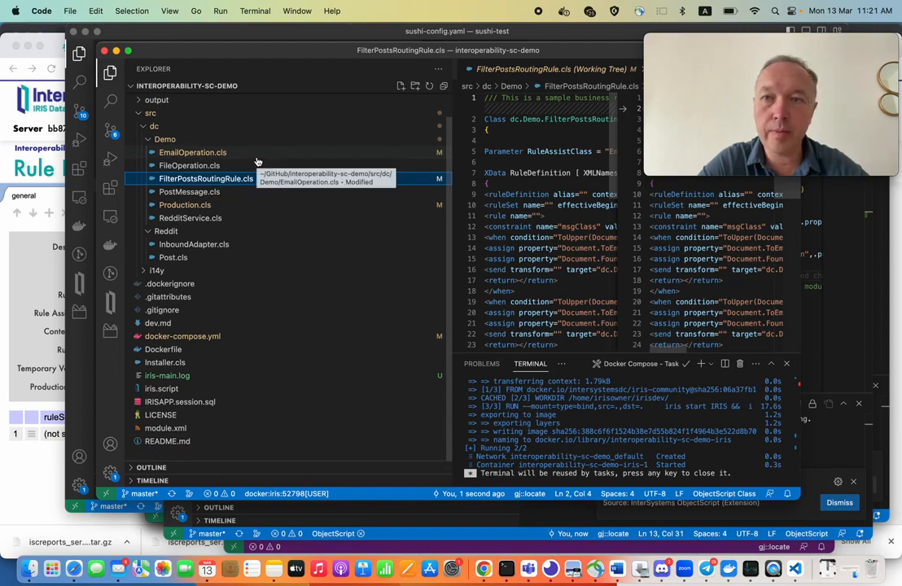
mouse_move(288, 310)
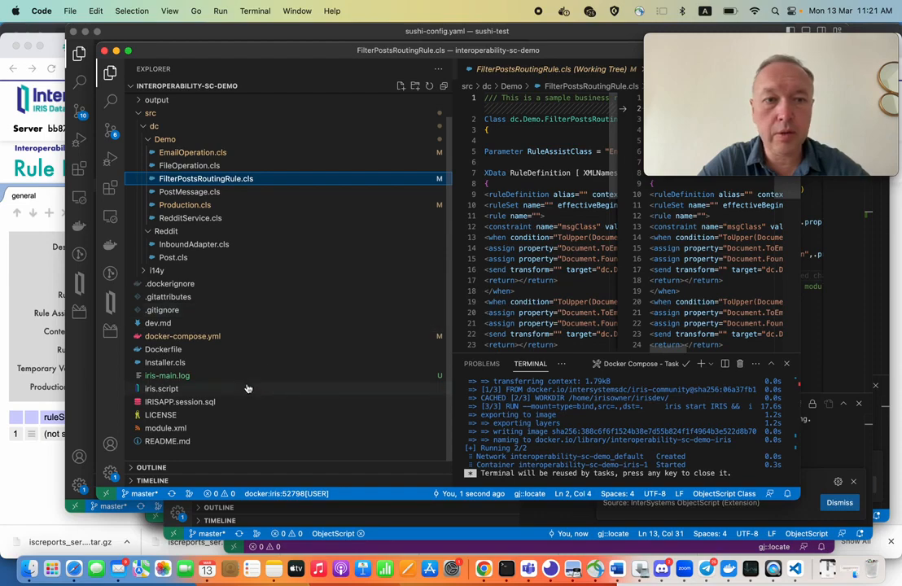
click(161, 387)
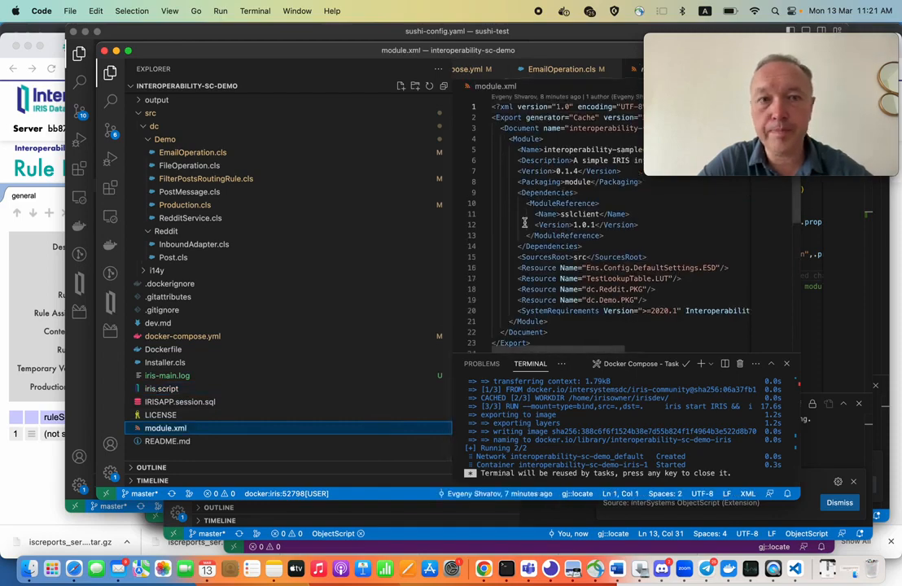
Look over iris.script and module.xml, then reopen FilterPostsRoutingRule.cls.
scroll(down, 3)
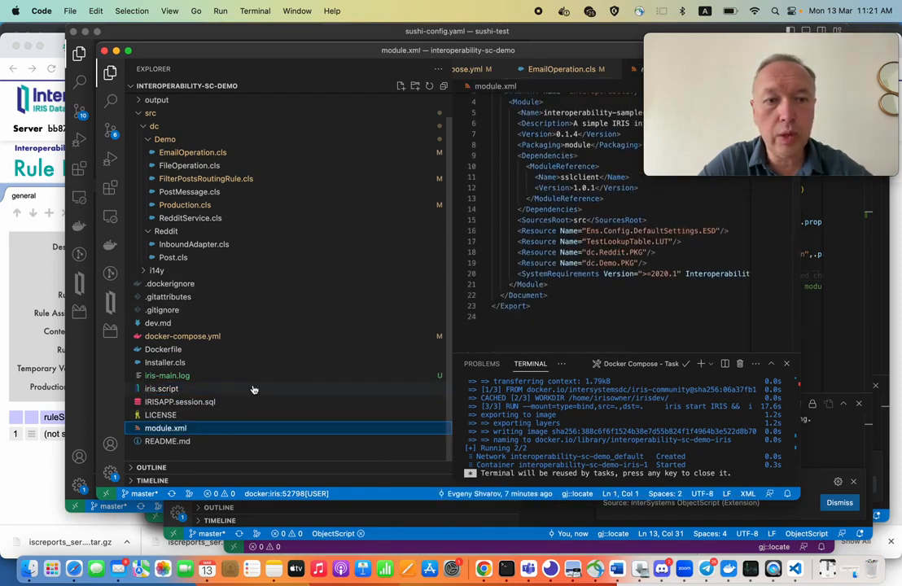
click(161, 387)
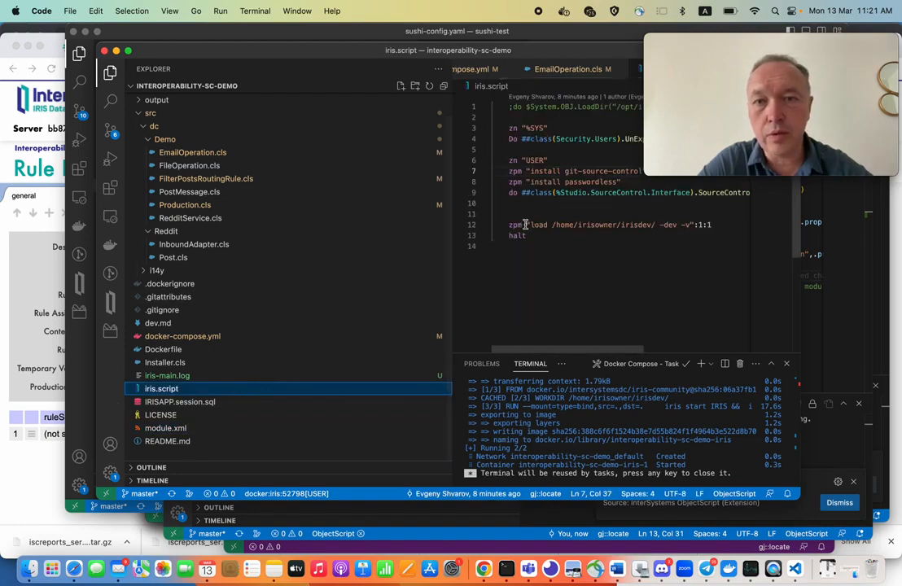
mouse_move(482, 290)
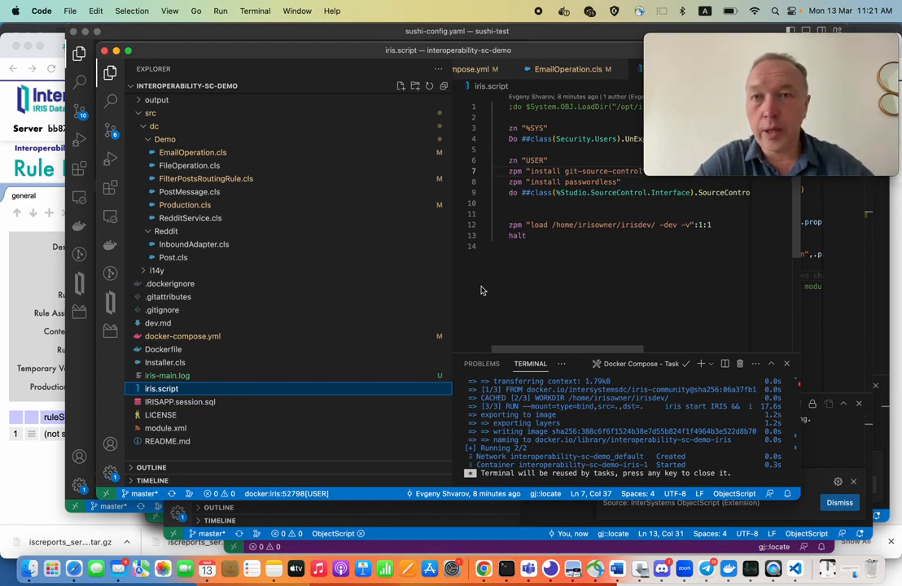
mouse_move(507, 176)
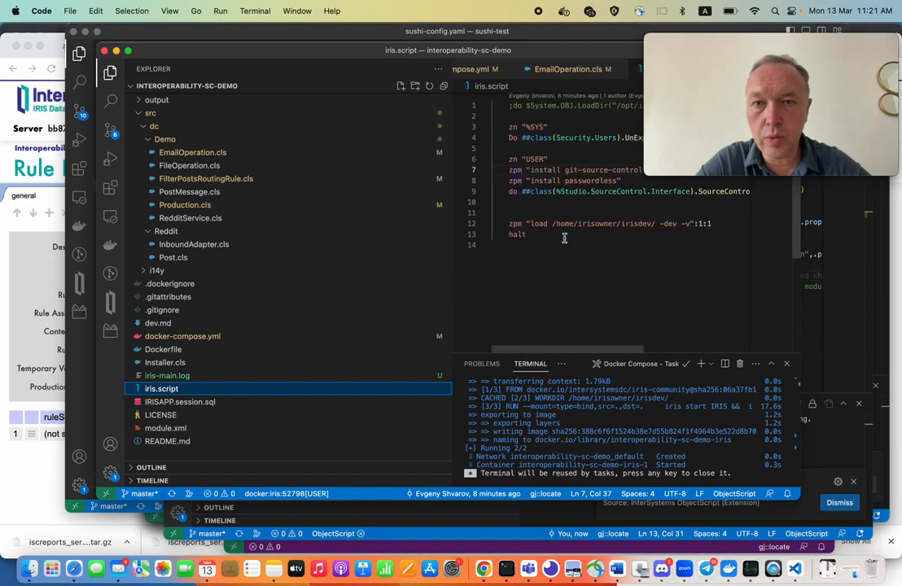
mouse_move(622, 215)
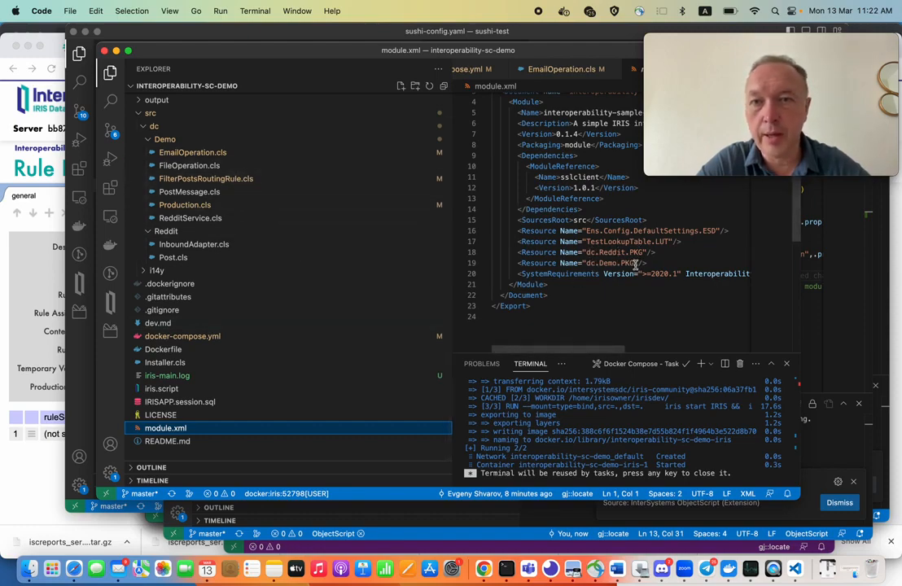
mouse_move(262, 310)
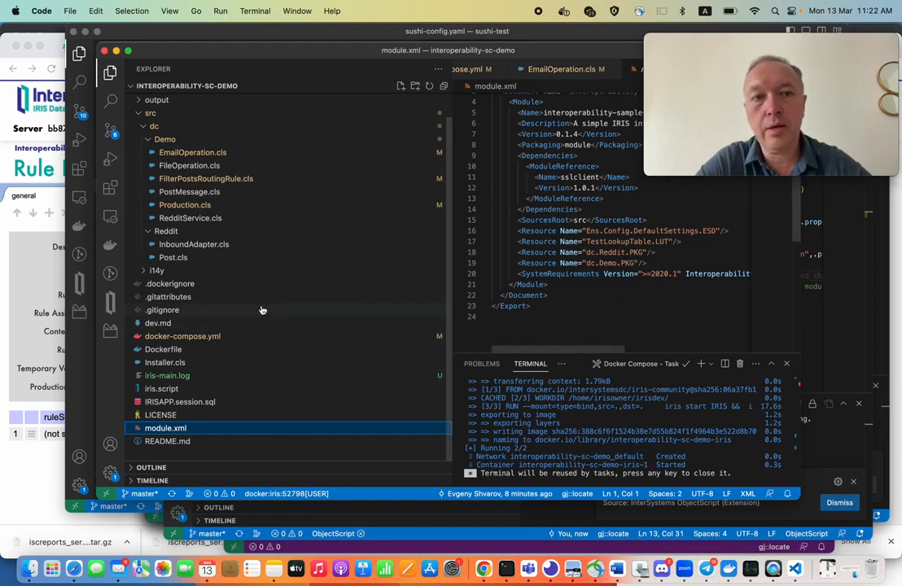
mouse_move(253, 391)
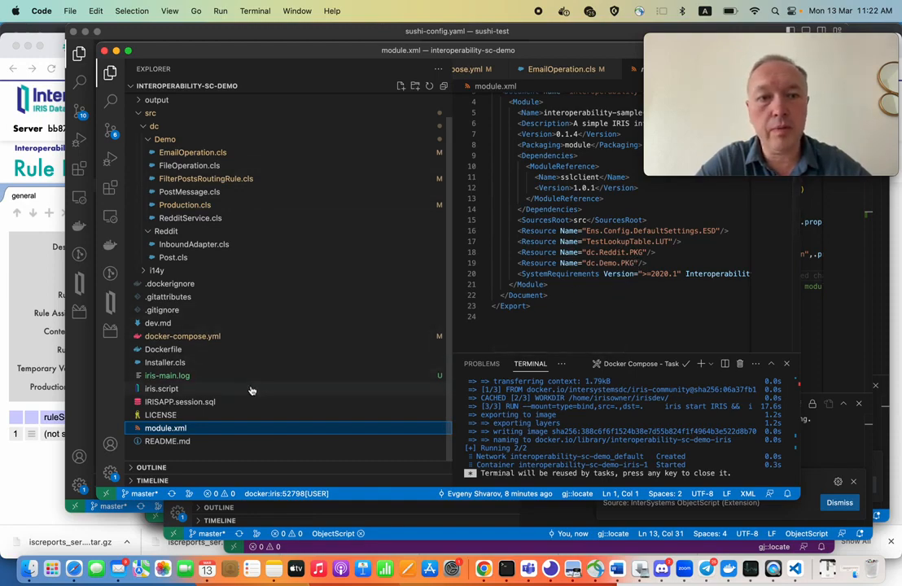
click(161, 387)
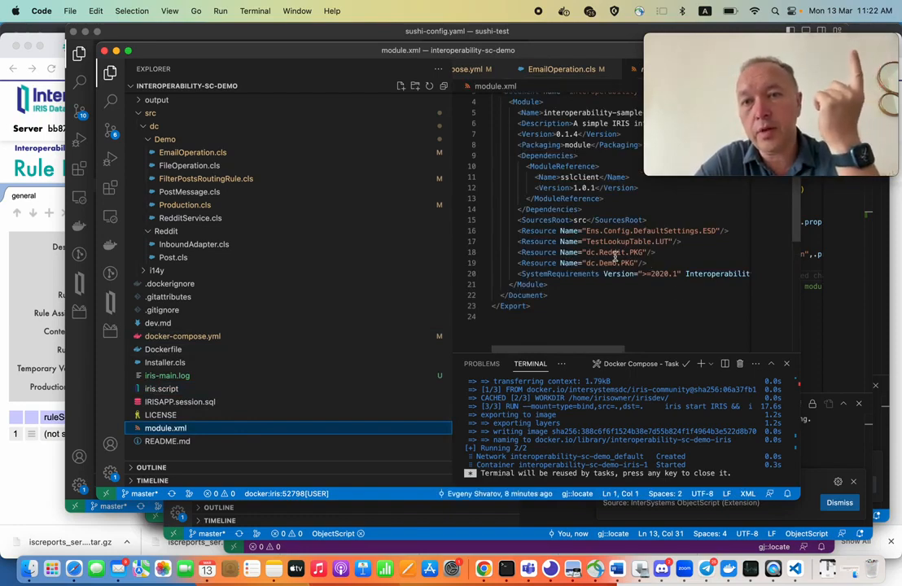
click(186, 205)
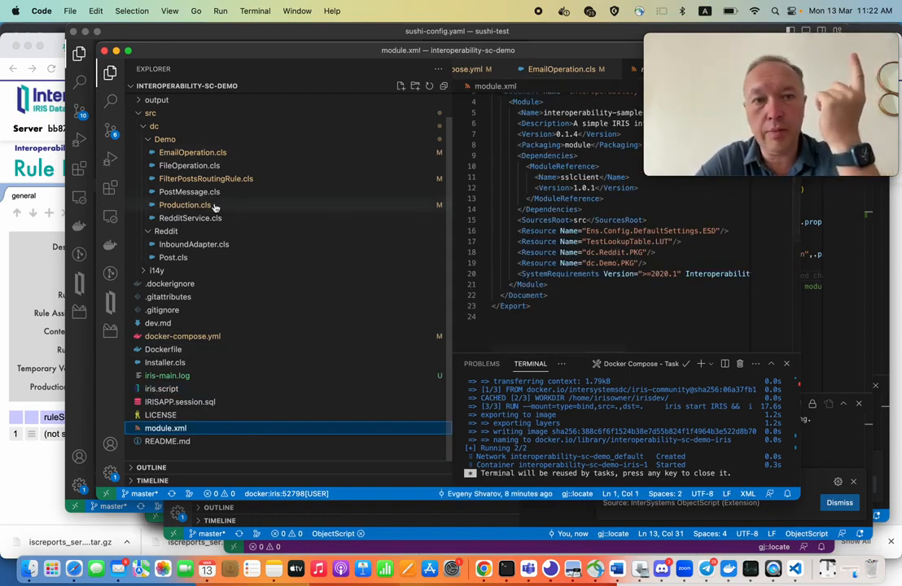
click(206, 177)
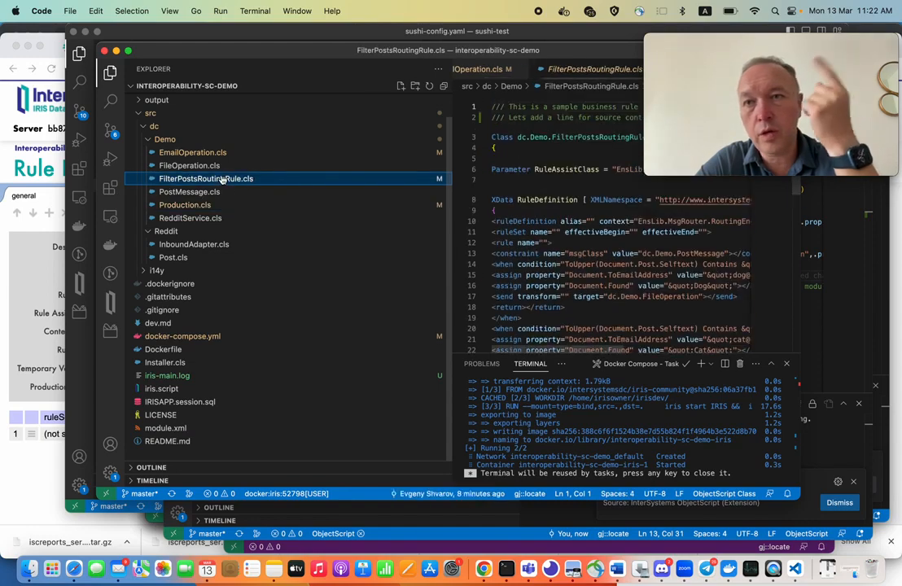
Revisit iris.script, then return to module.xml with the src folder collapsed.
click(166, 428)
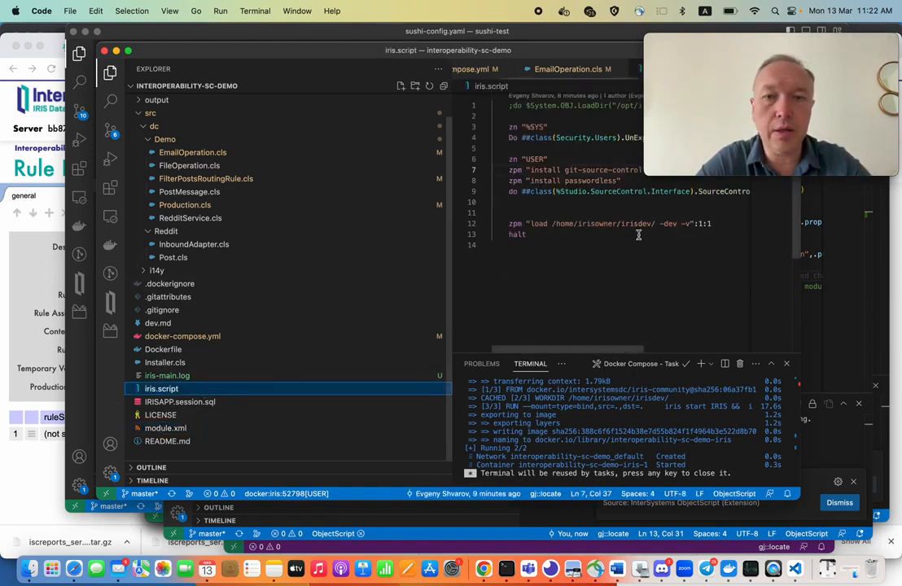
click(166, 426)
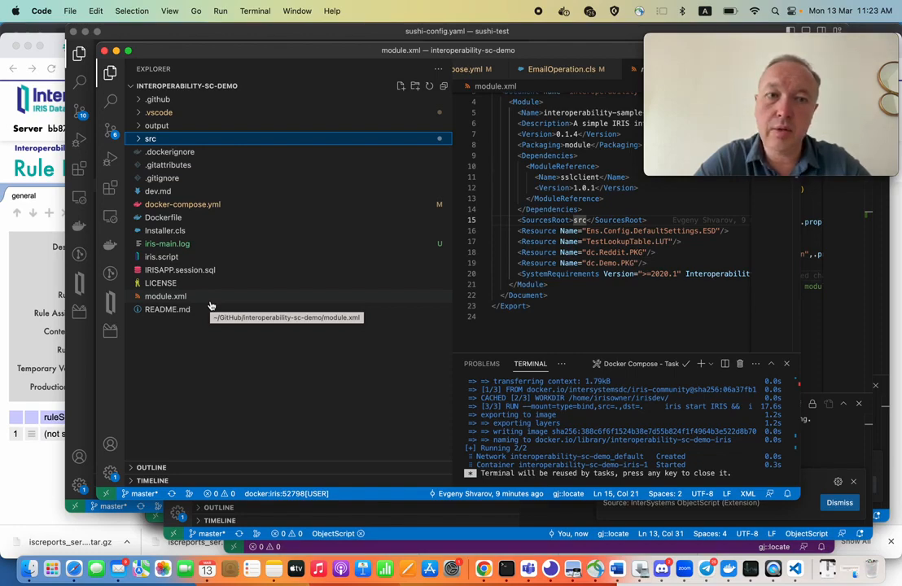
Reopen module.xml and the iris.script setup file, then switch over to the web browser.
click(166, 297)
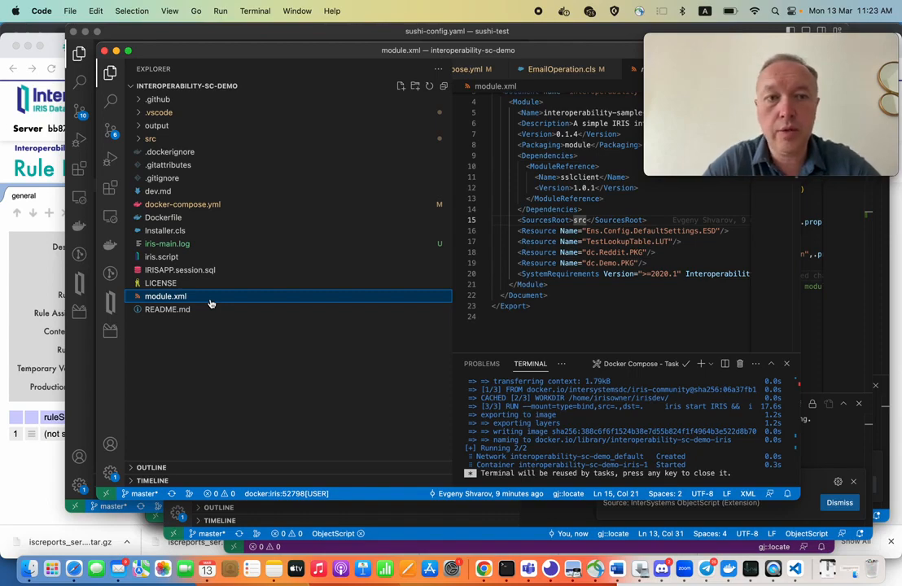
click(161, 258)
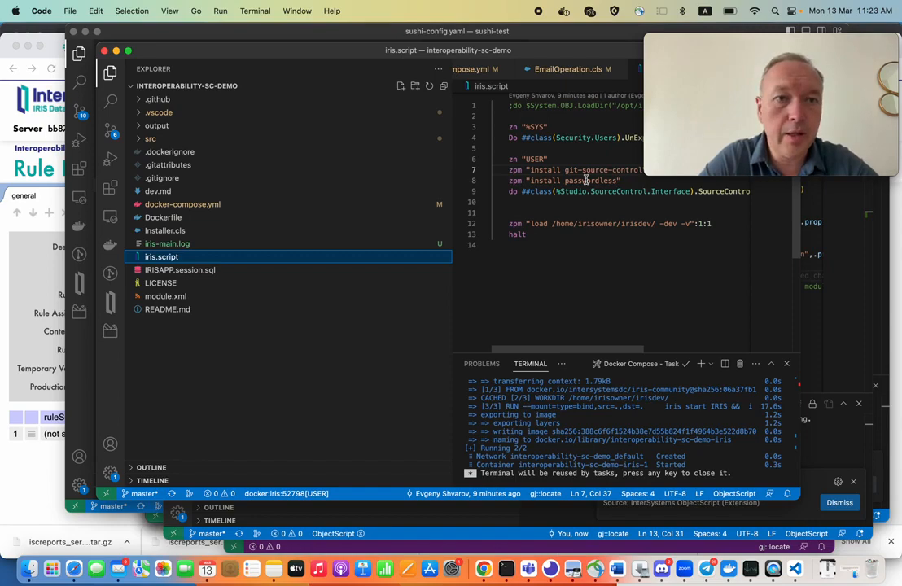
mouse_move(430, 472)
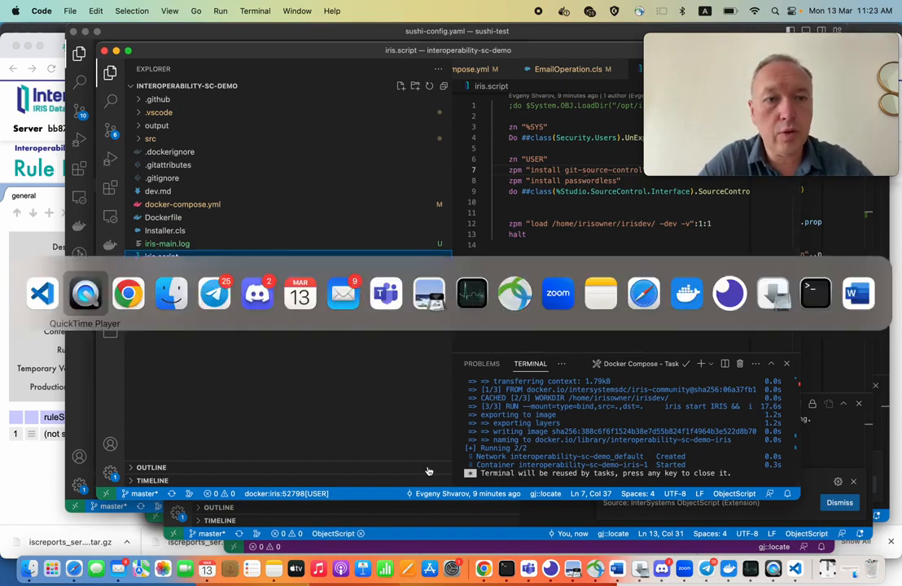
mouse_move(127, 293)
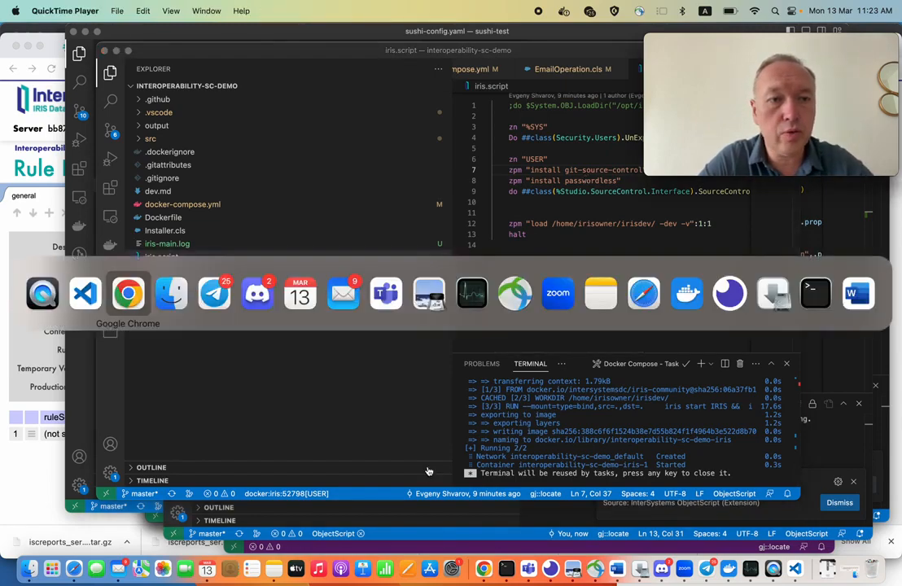
click(127, 293)
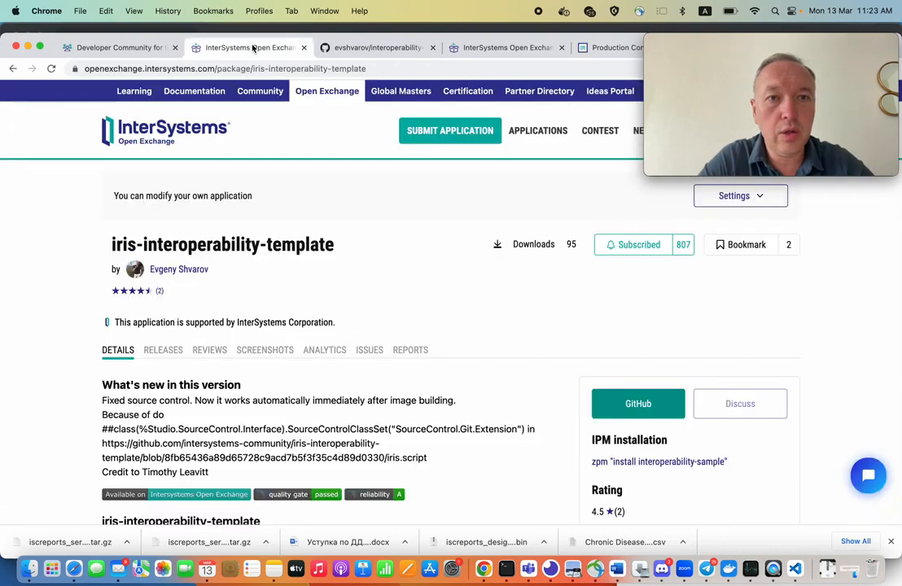
Show the Git for Shared Development Environments package page on Open Exchange.
click(505, 48)
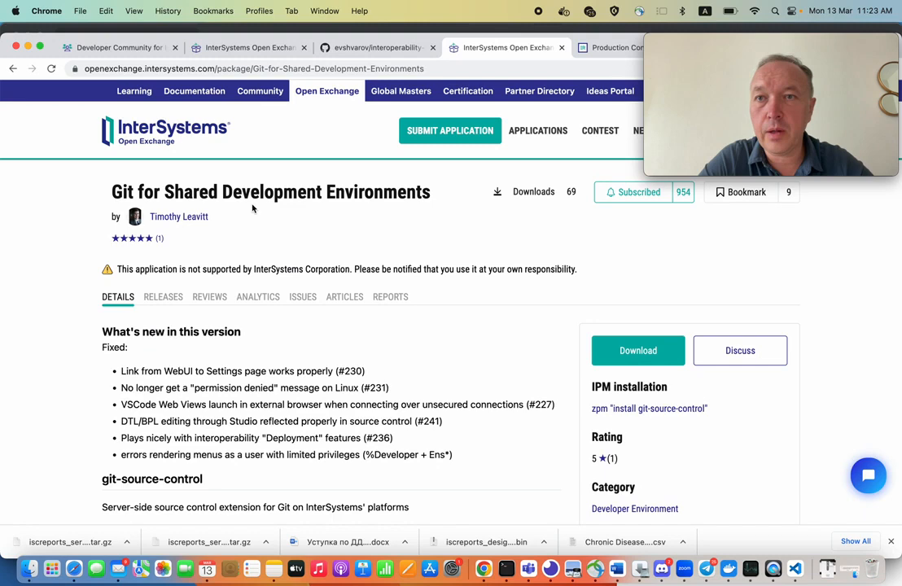
mouse_move(325, 215)
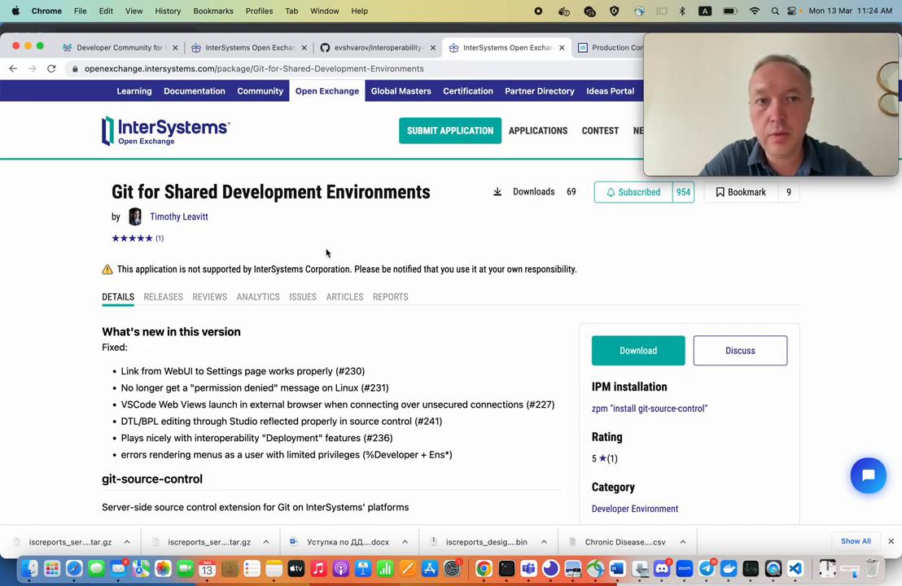
mouse_move(179, 216)
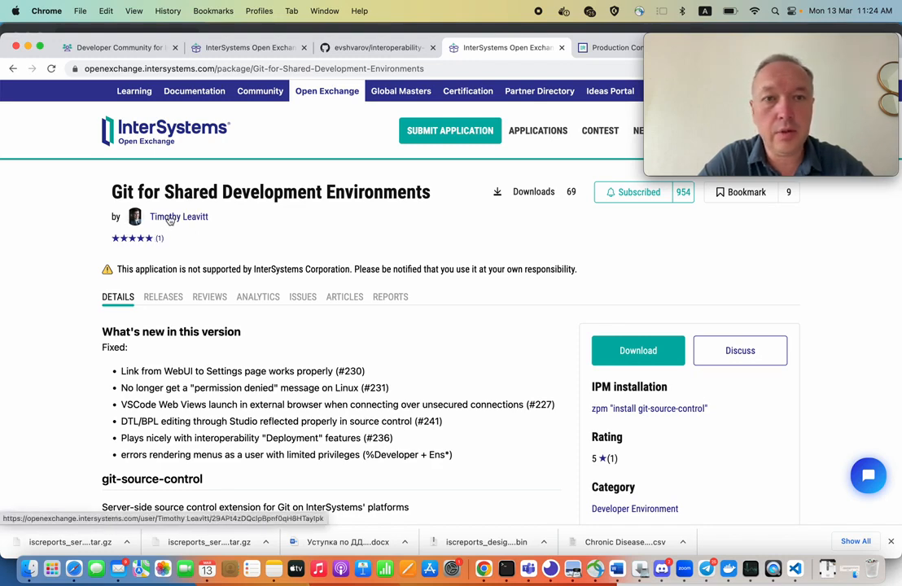
mouse_move(638, 350)
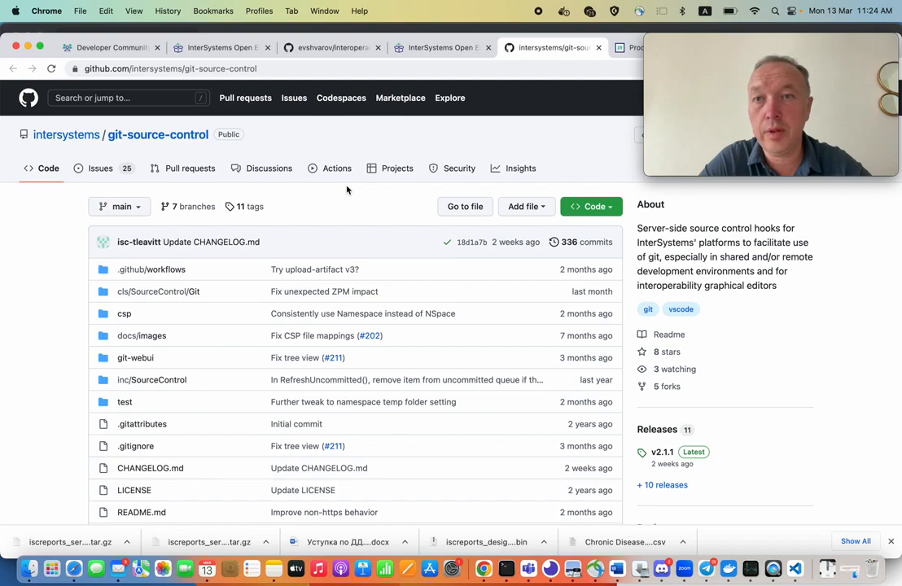
Return to the package page and show its Reviews, then its Releases history with version 2.1.1 on top.
click(442, 47)
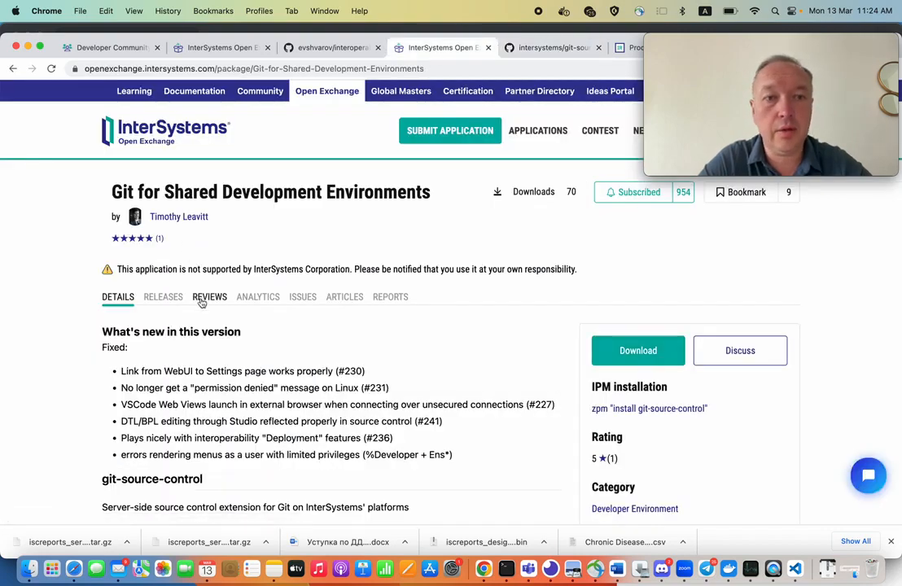
click(208, 296)
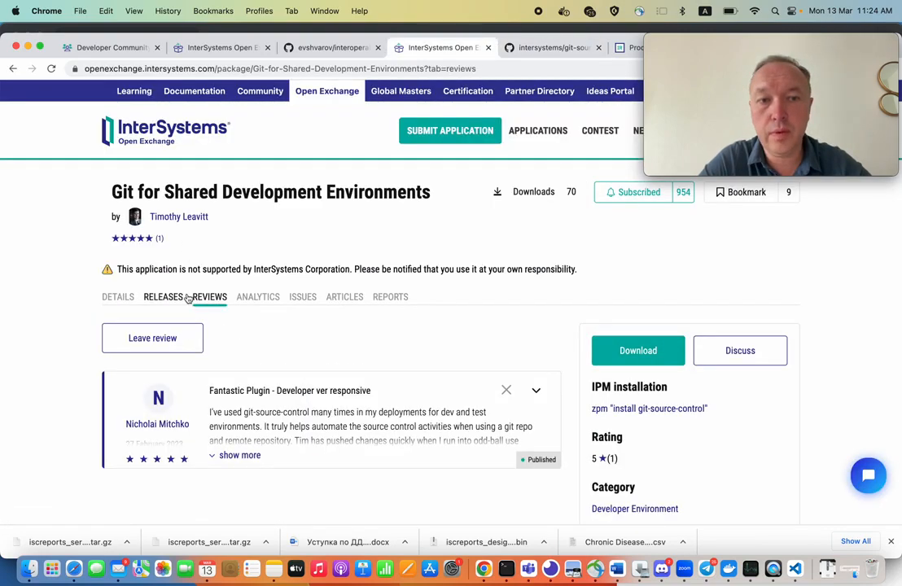
click(162, 296)
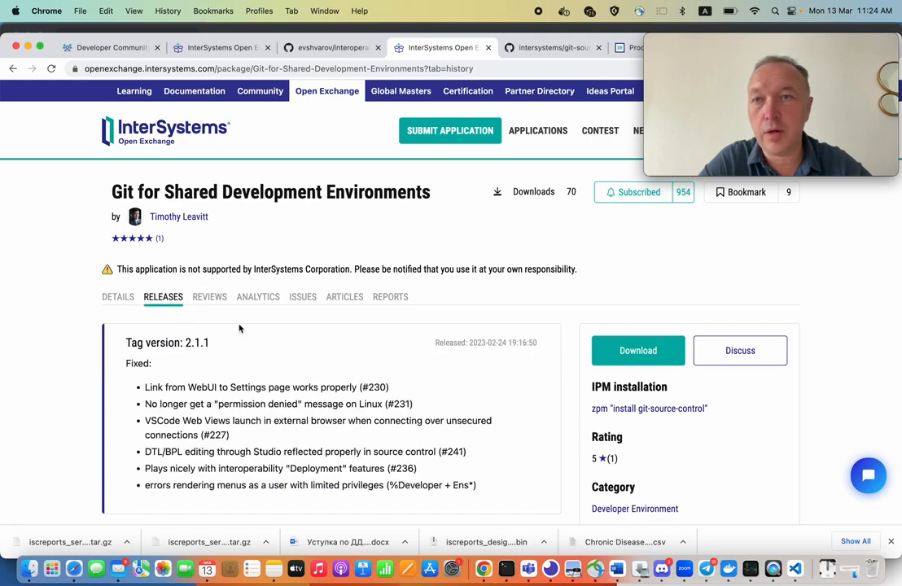
mouse_move(231, 325)
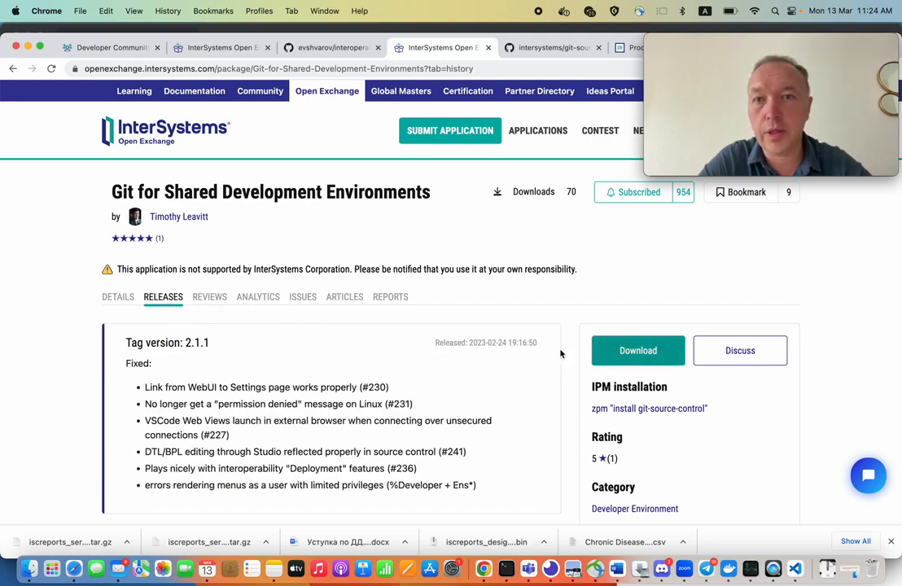
mouse_move(410, 353)
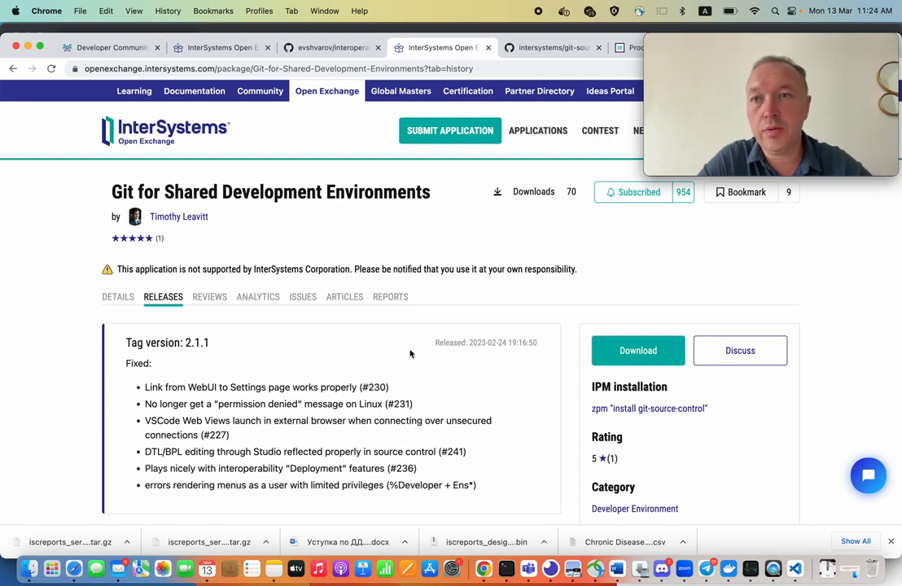
mouse_move(267, 231)
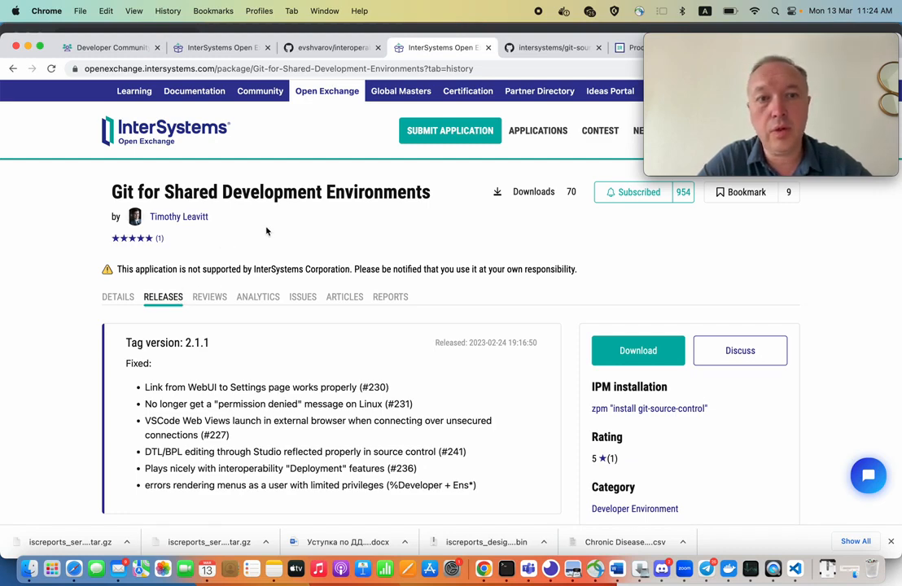